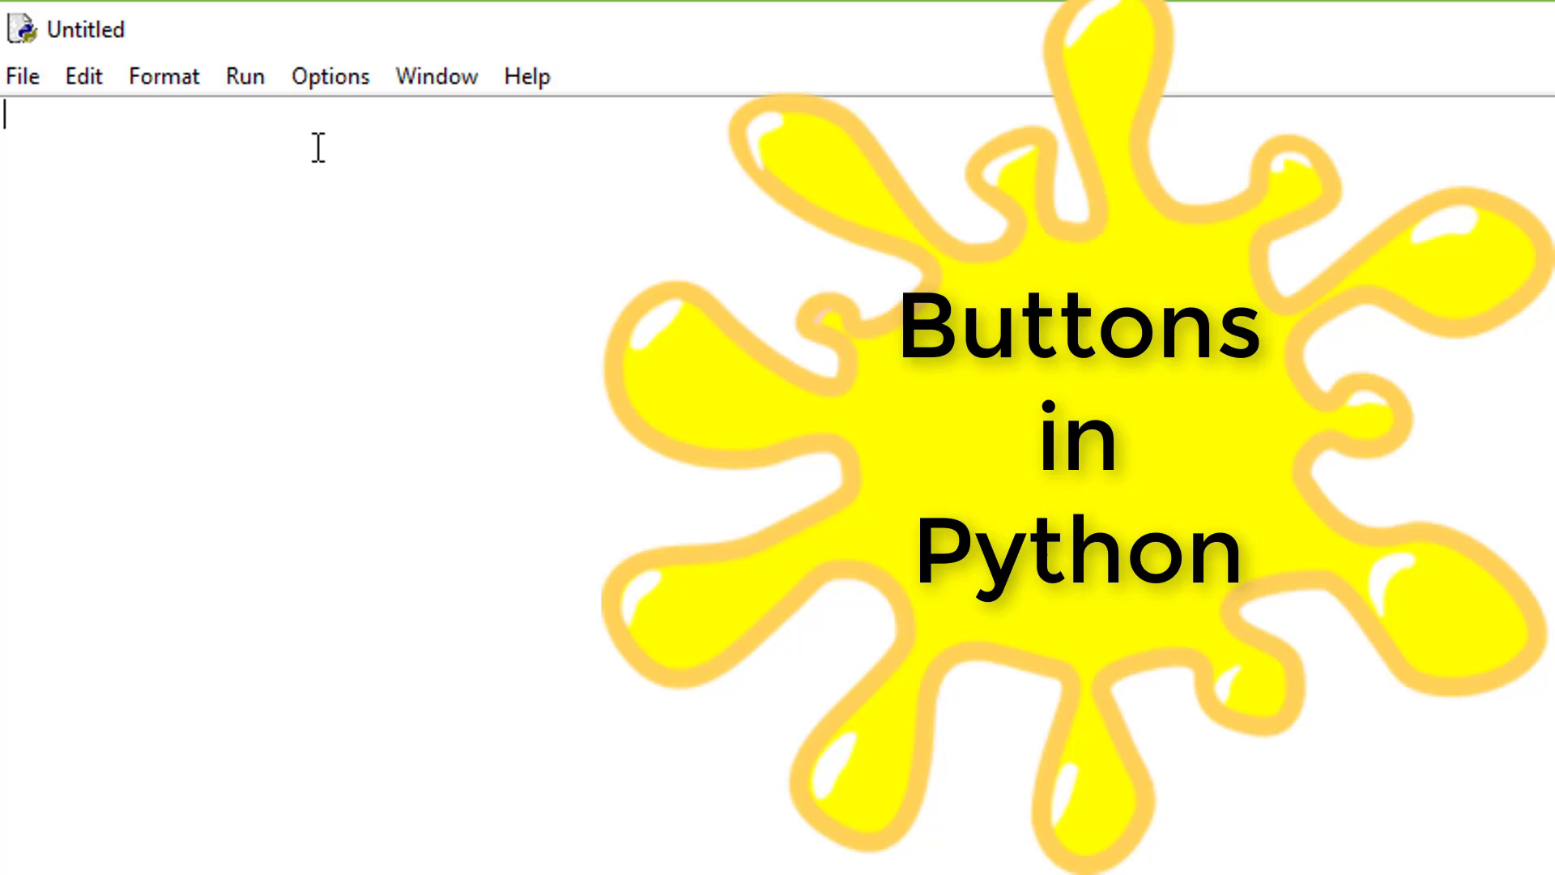
# Step: Type 'from tkinter import*' as the first line of the new script
pyautogui.write('from')
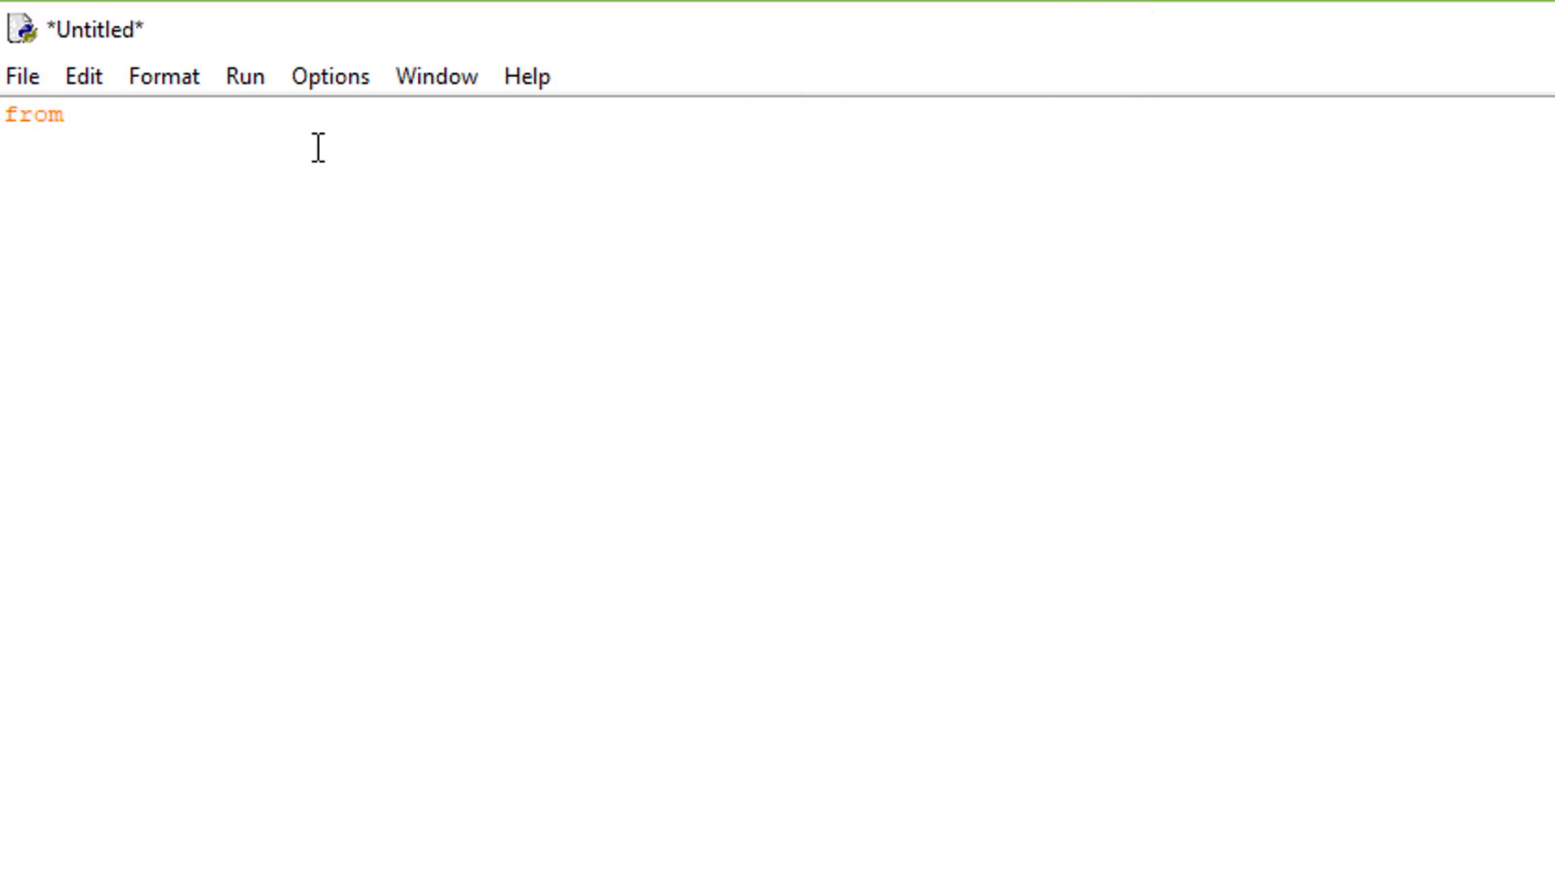
pyautogui.write('tkinter import')
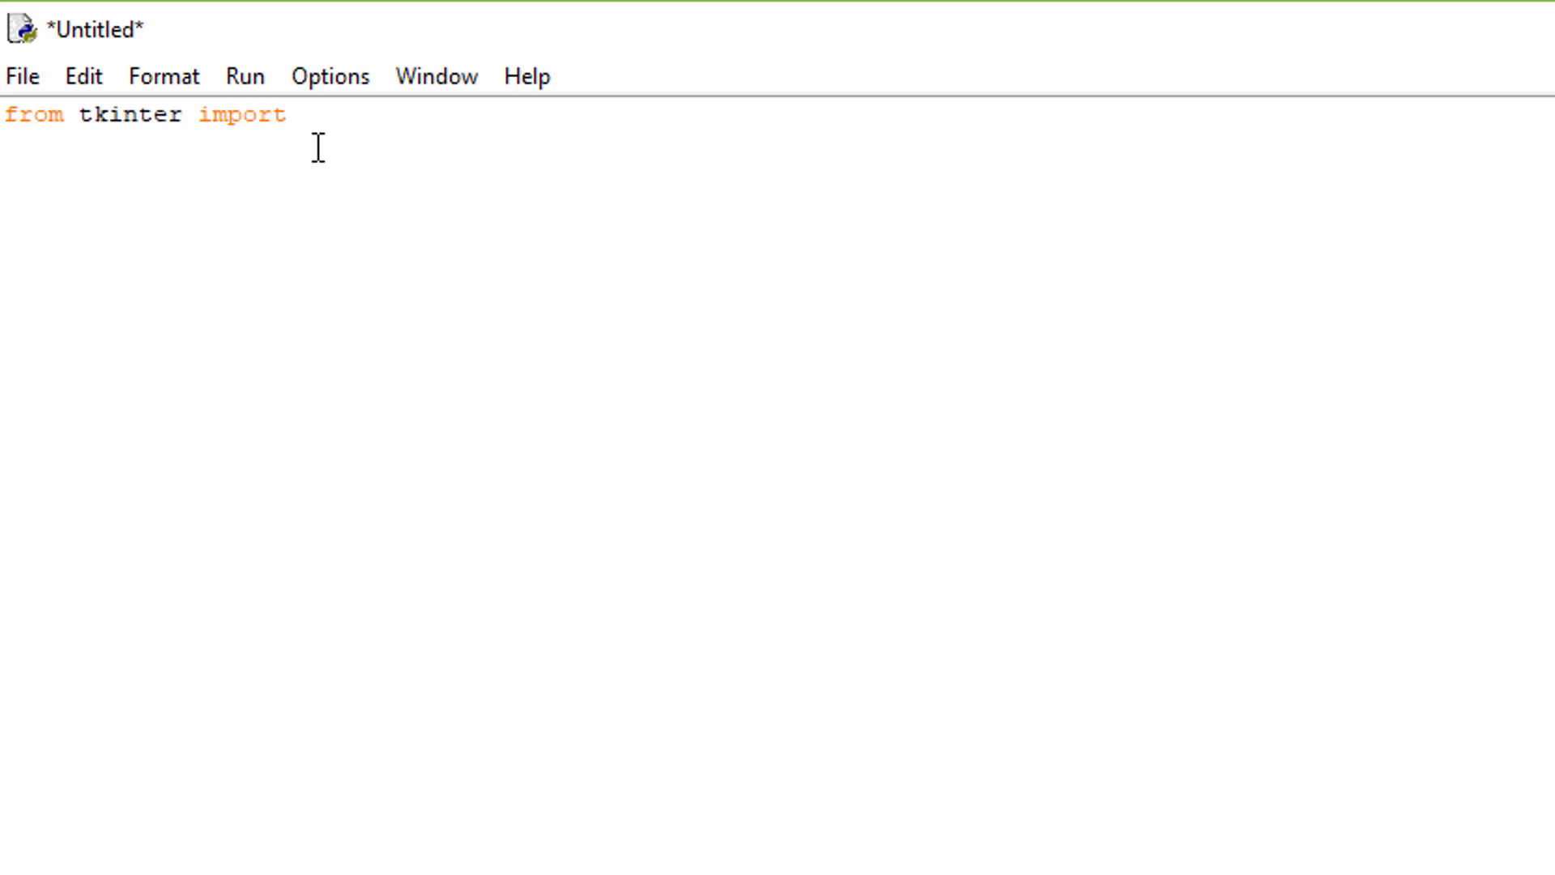
pyautogui.write('*')
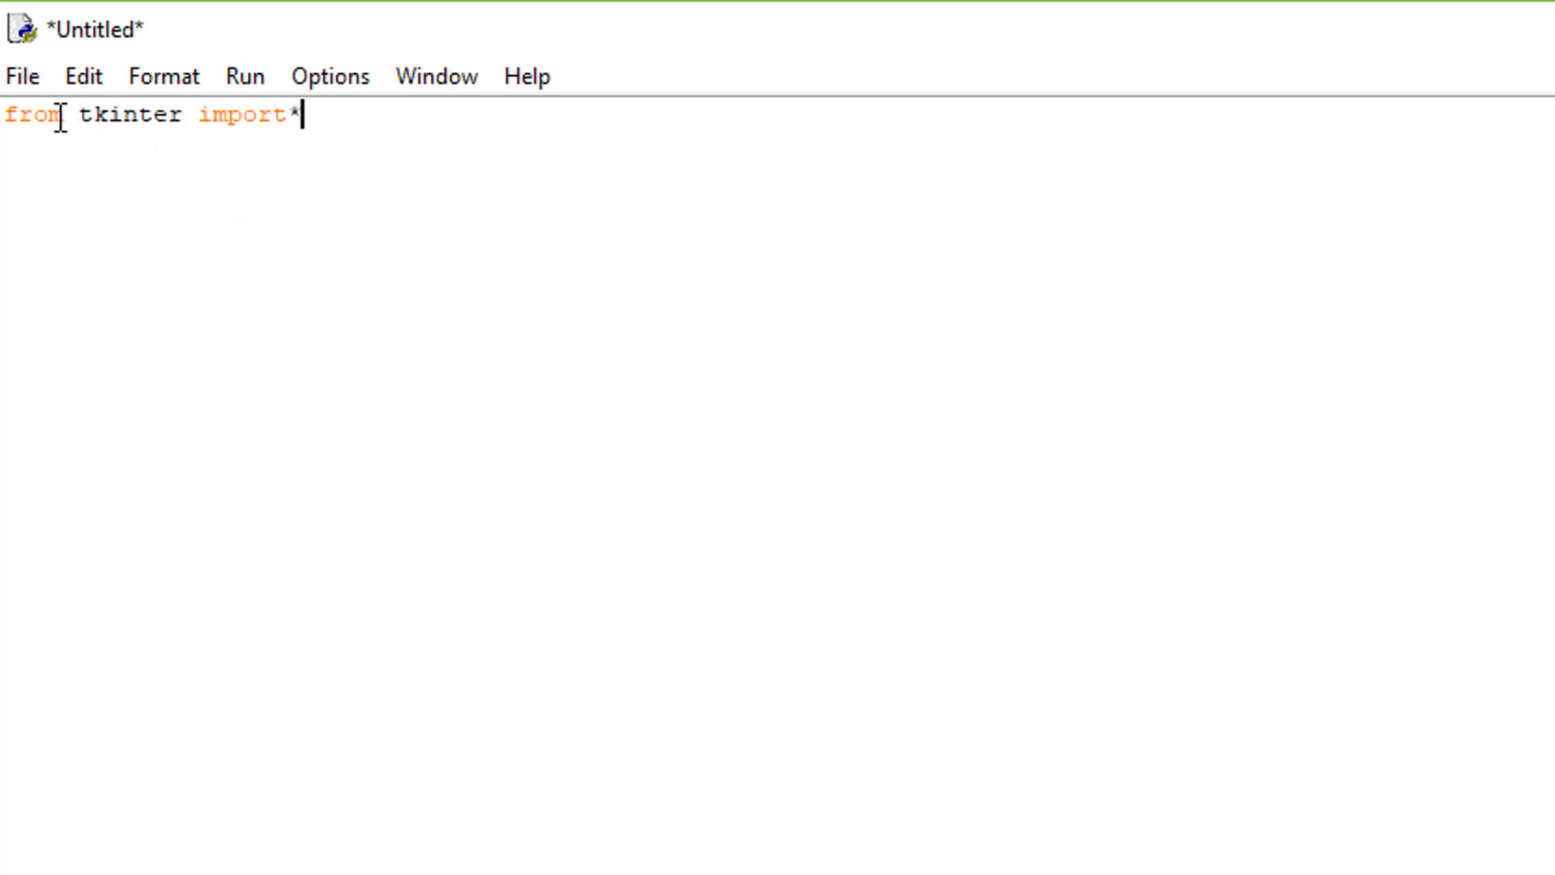
pyautogui.moveTo(62, 115); pyautogui.dragTo(212, 115)
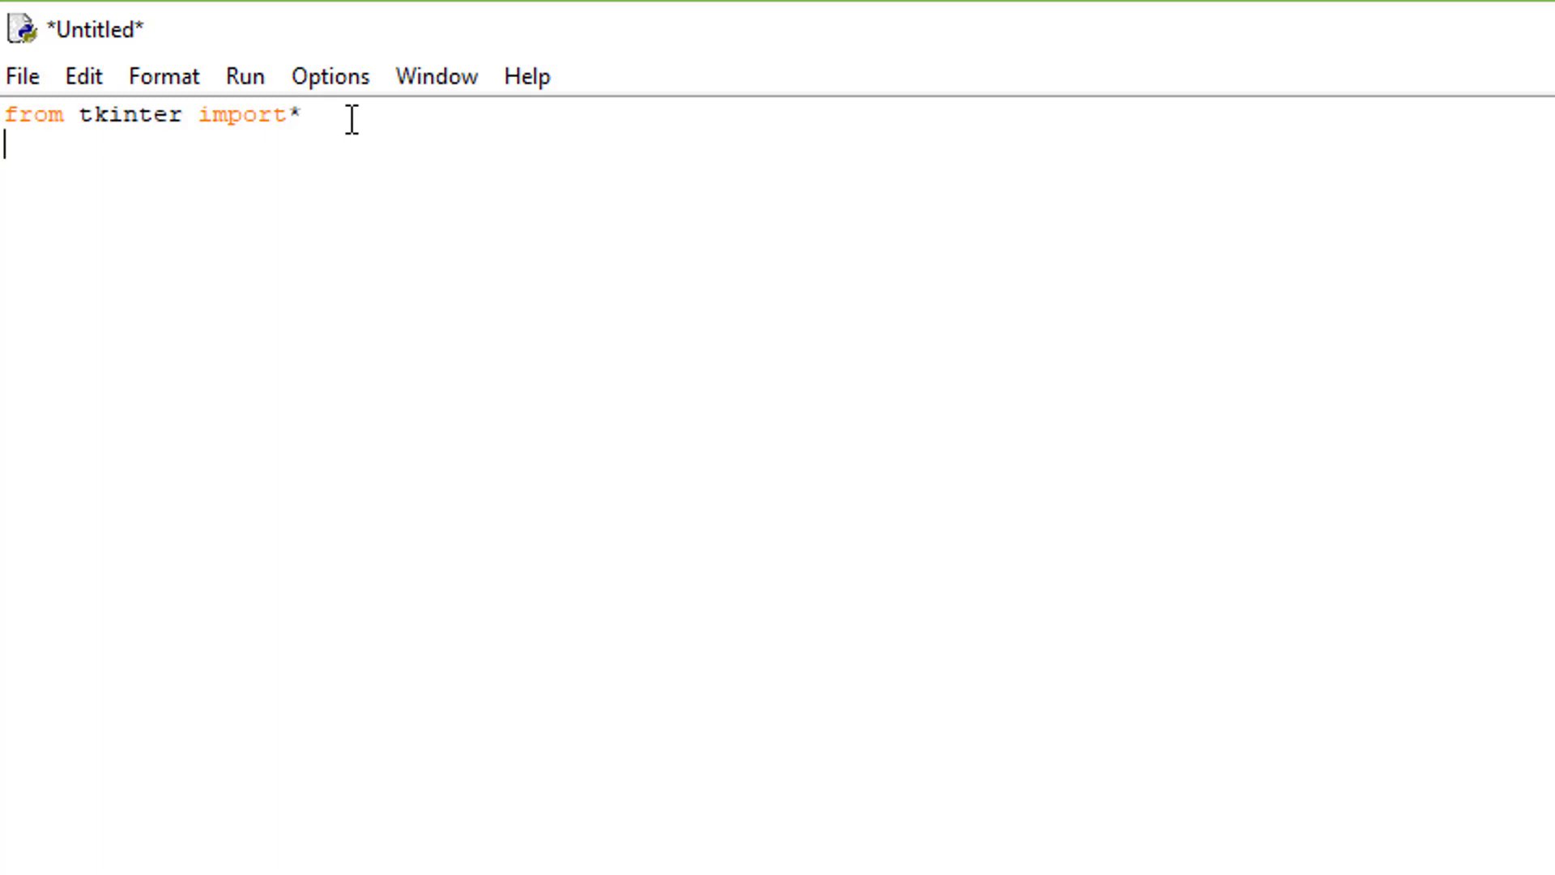
# Step: Add 'tk = Tk()' to create the main window and begin the next line with 'btn'
pyautogui.write('tk =')
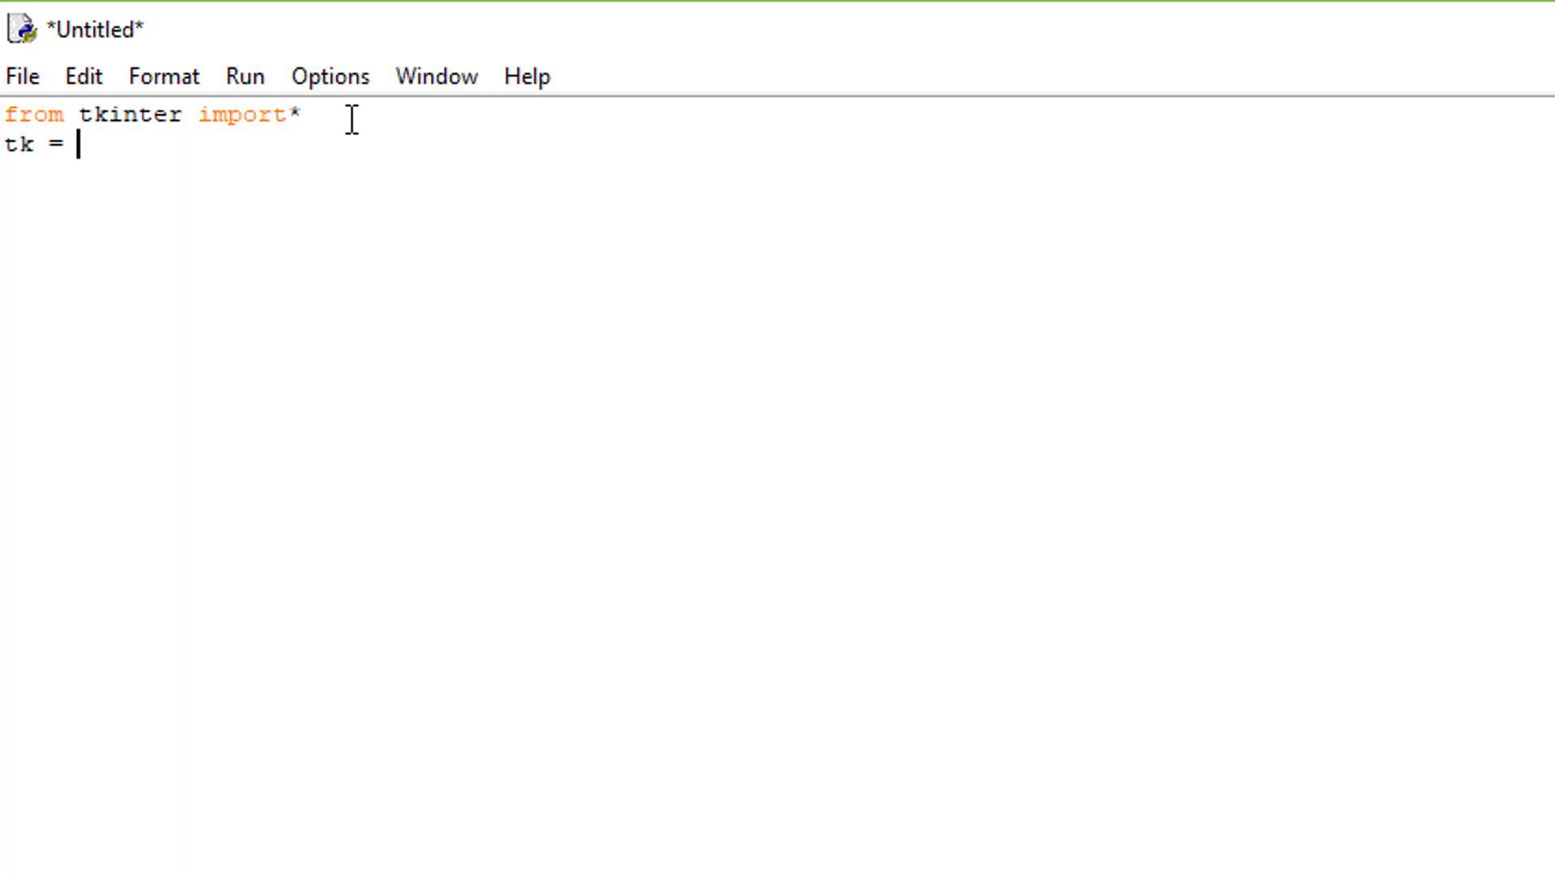
pyautogui.write('Tk')
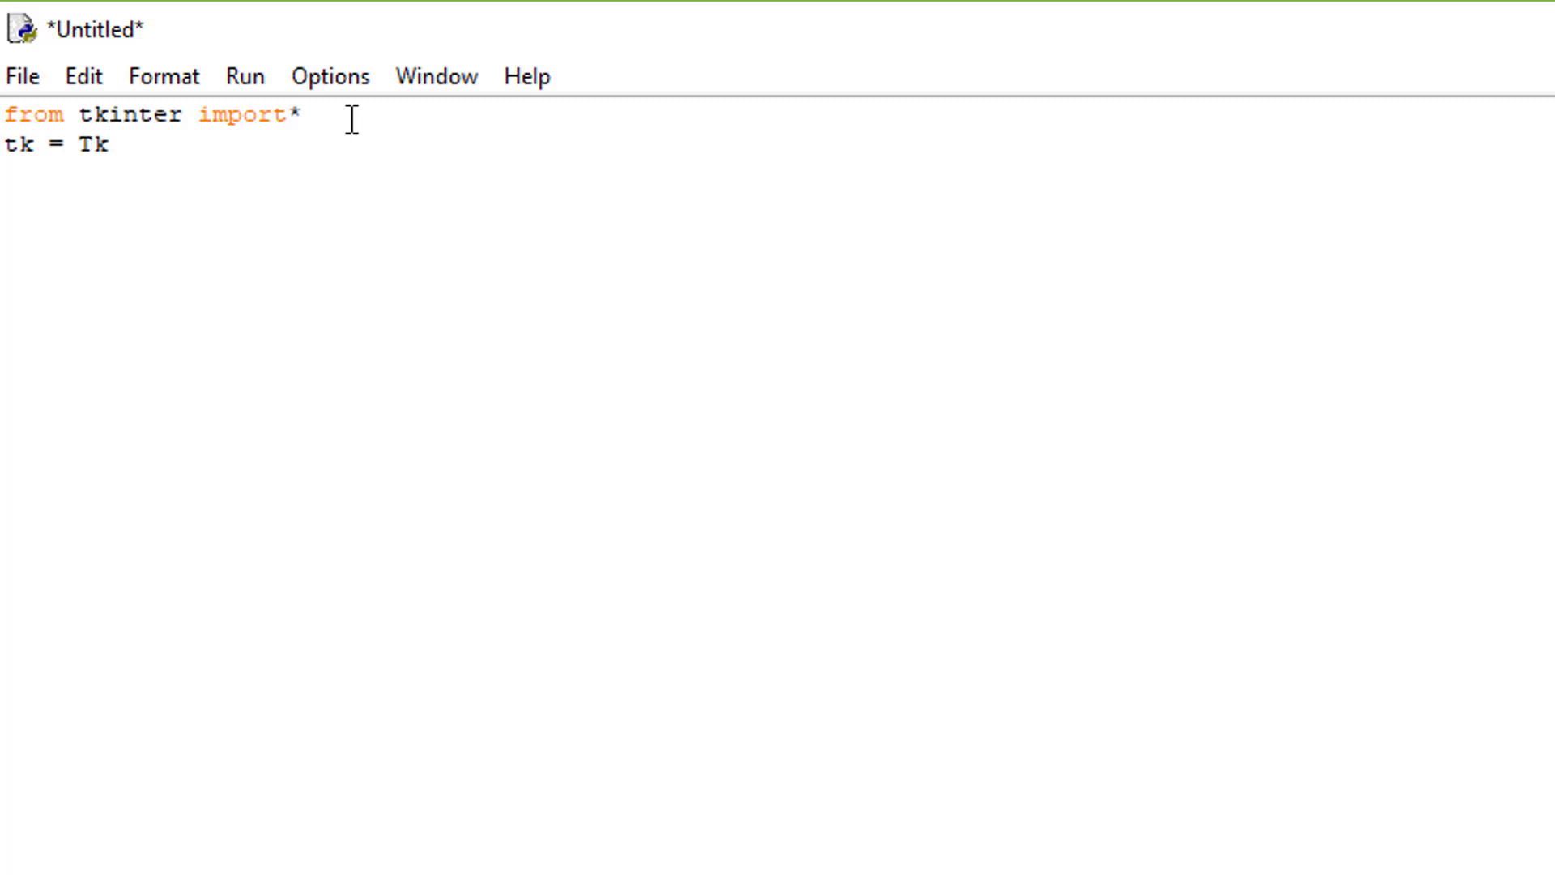
pyautogui.write('()')
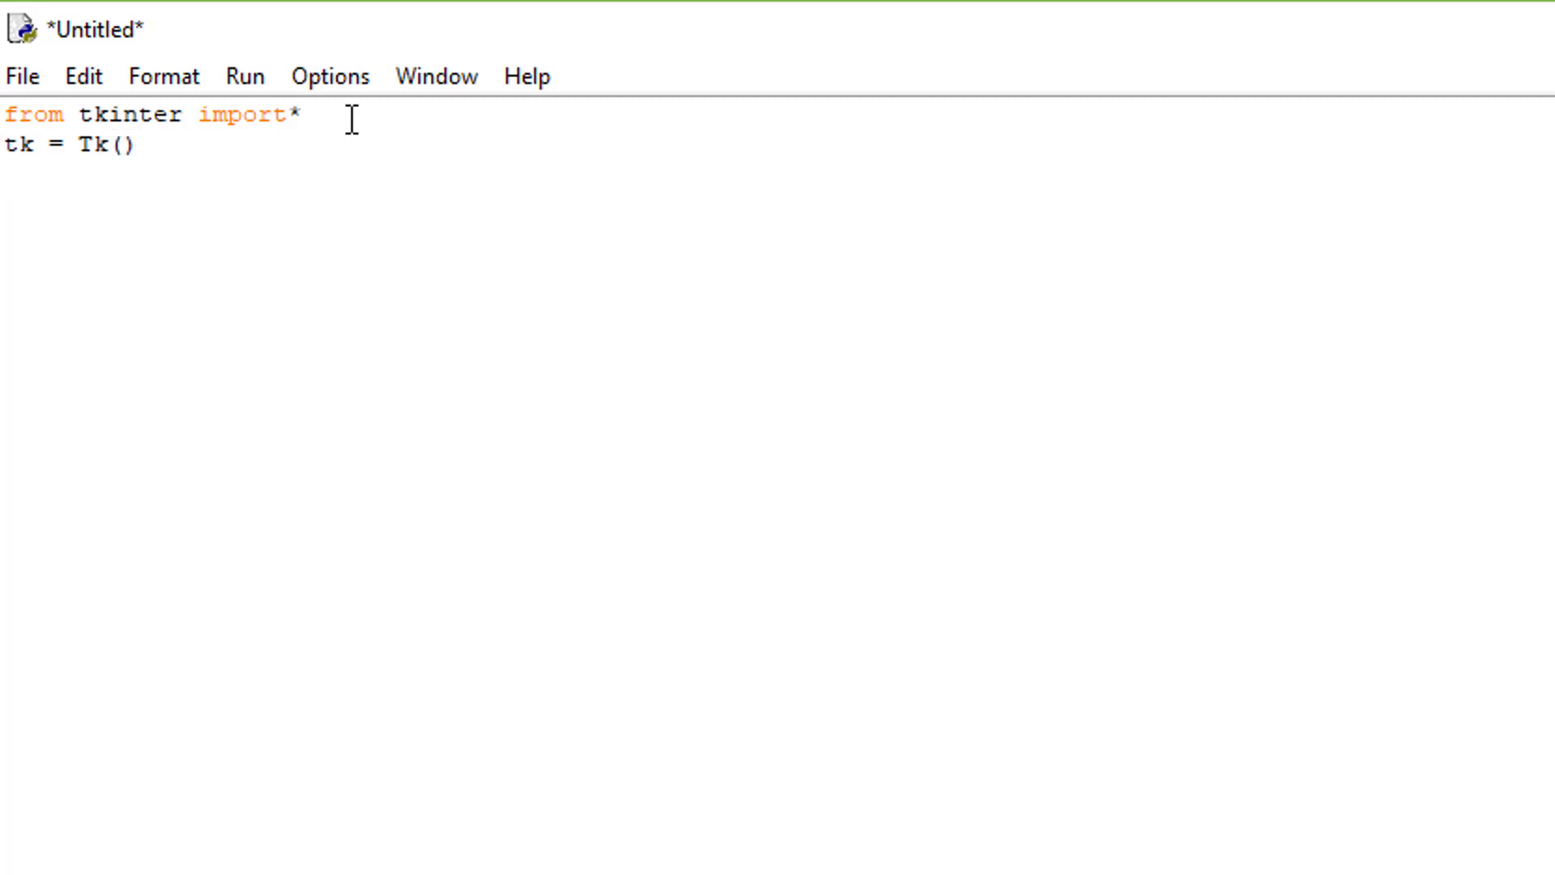
pyautogui.write('btn')
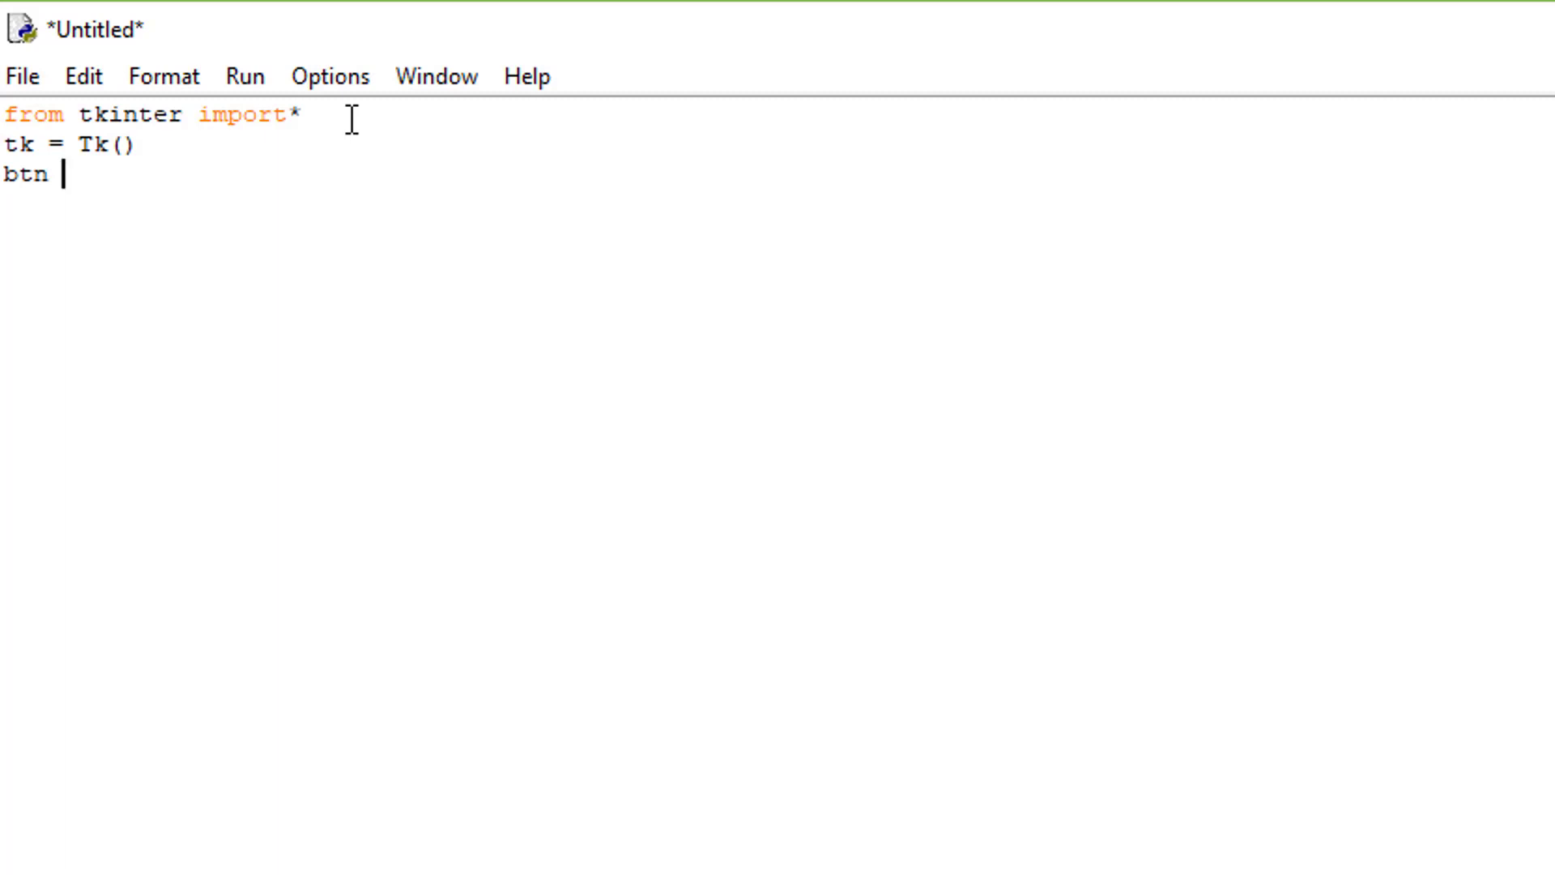
# Step: Complete the line as 'btn = Button(tk, text="i am a Button")'
pyautogui.write('= B')
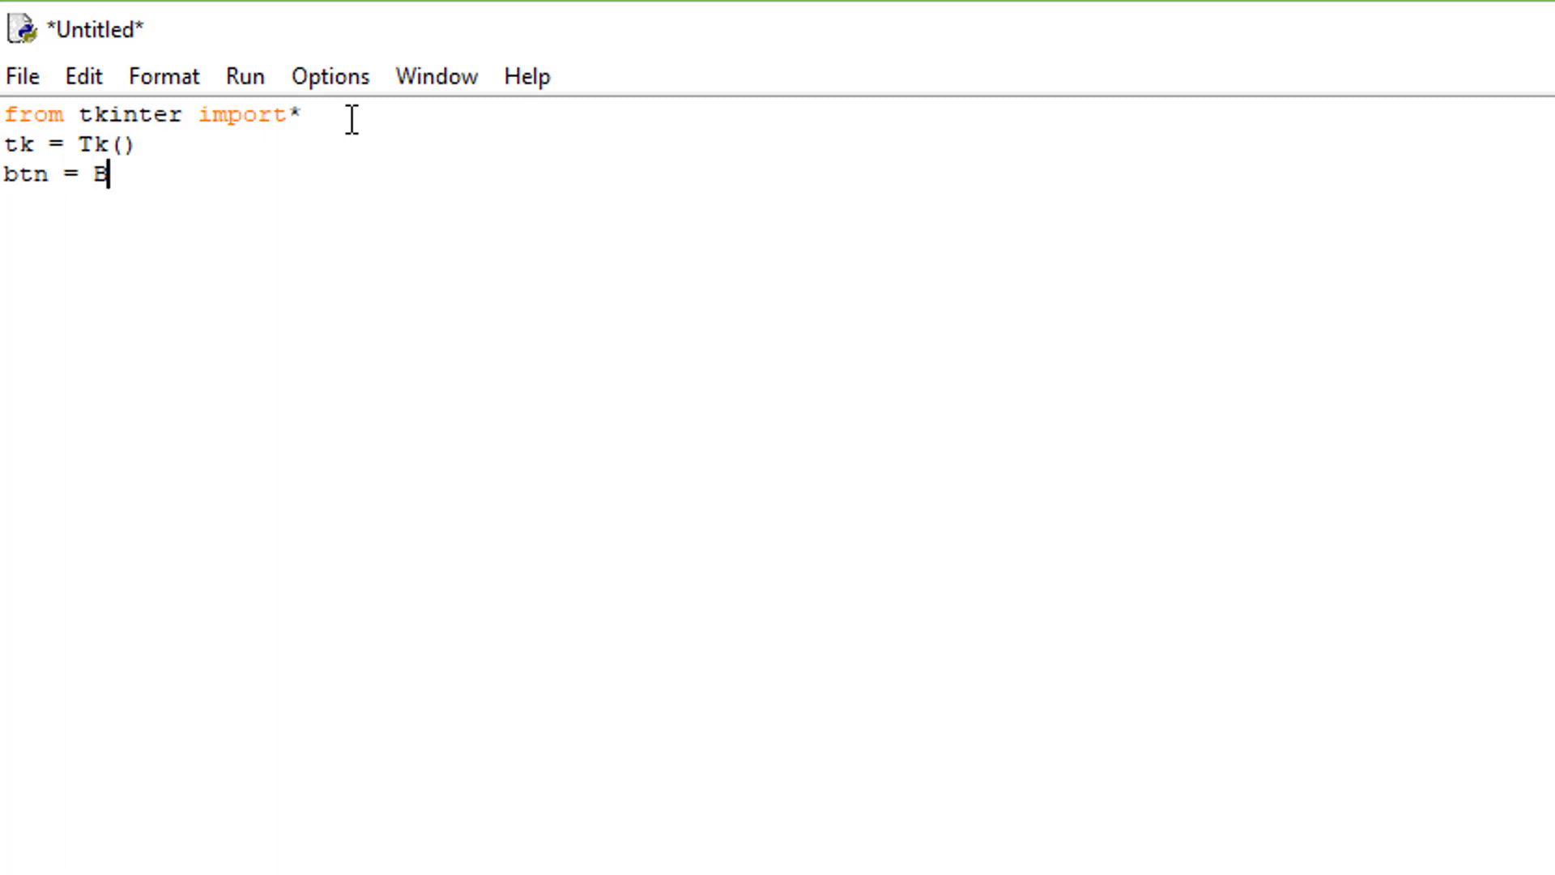
pyautogui.write('ut')
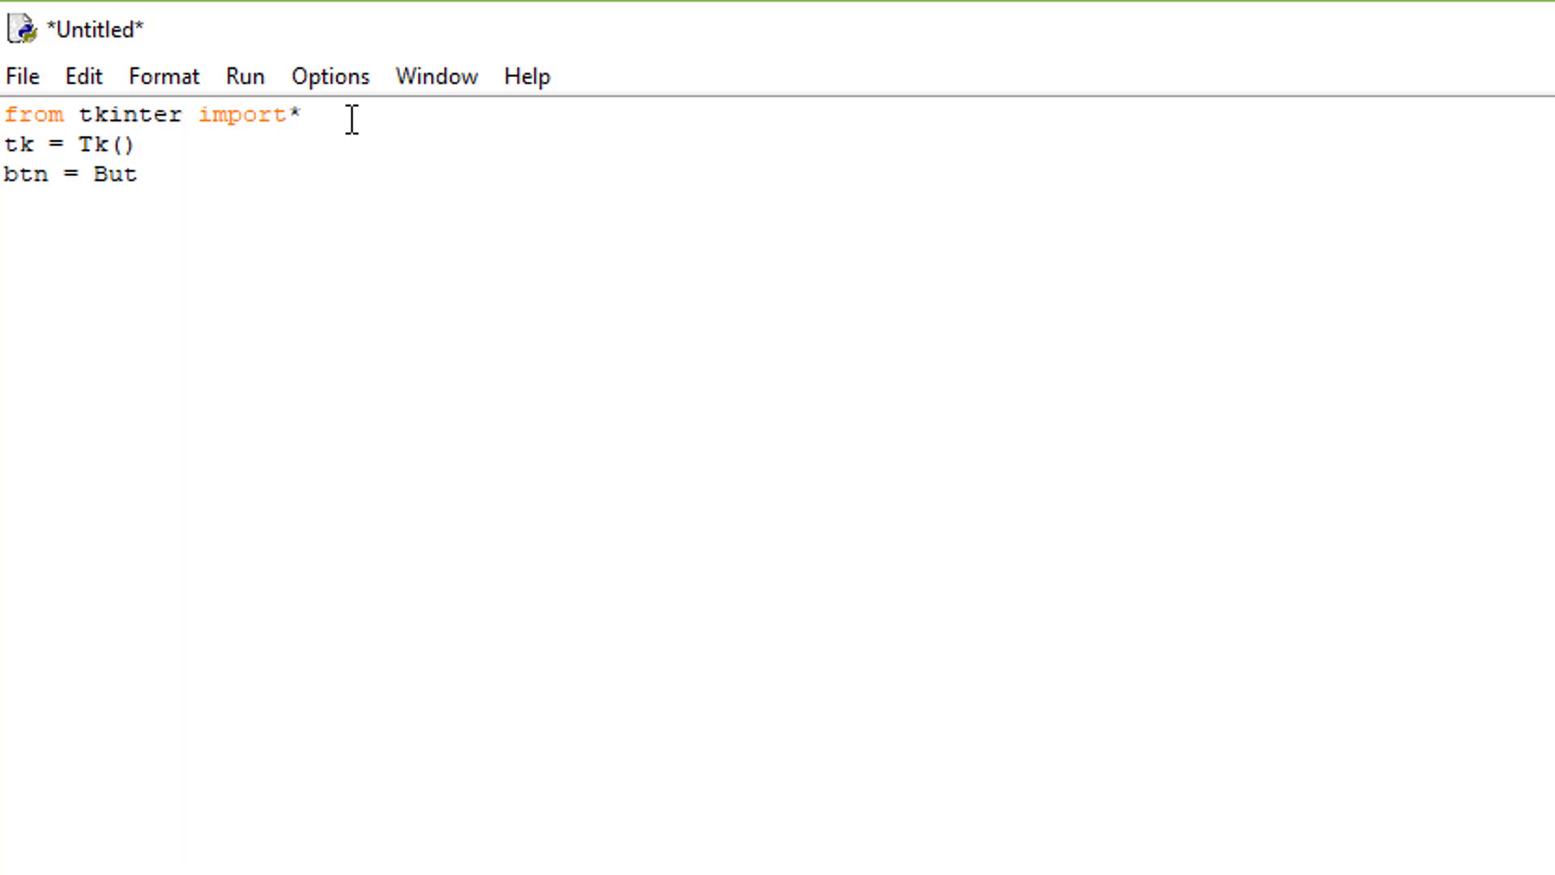
pyautogui.write('ton')
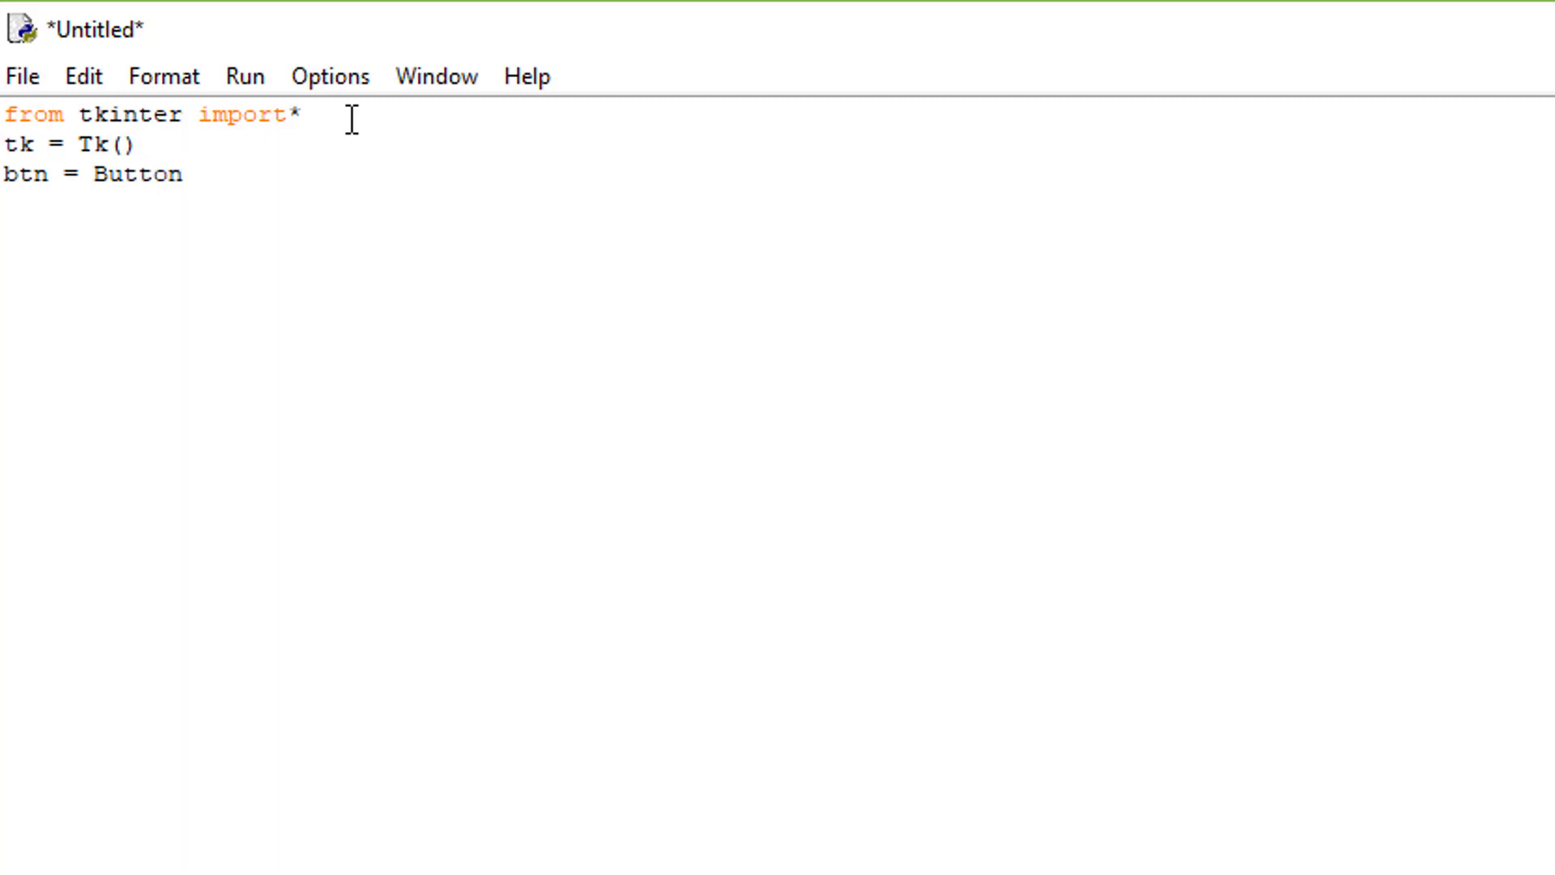
pyautogui.write('(')
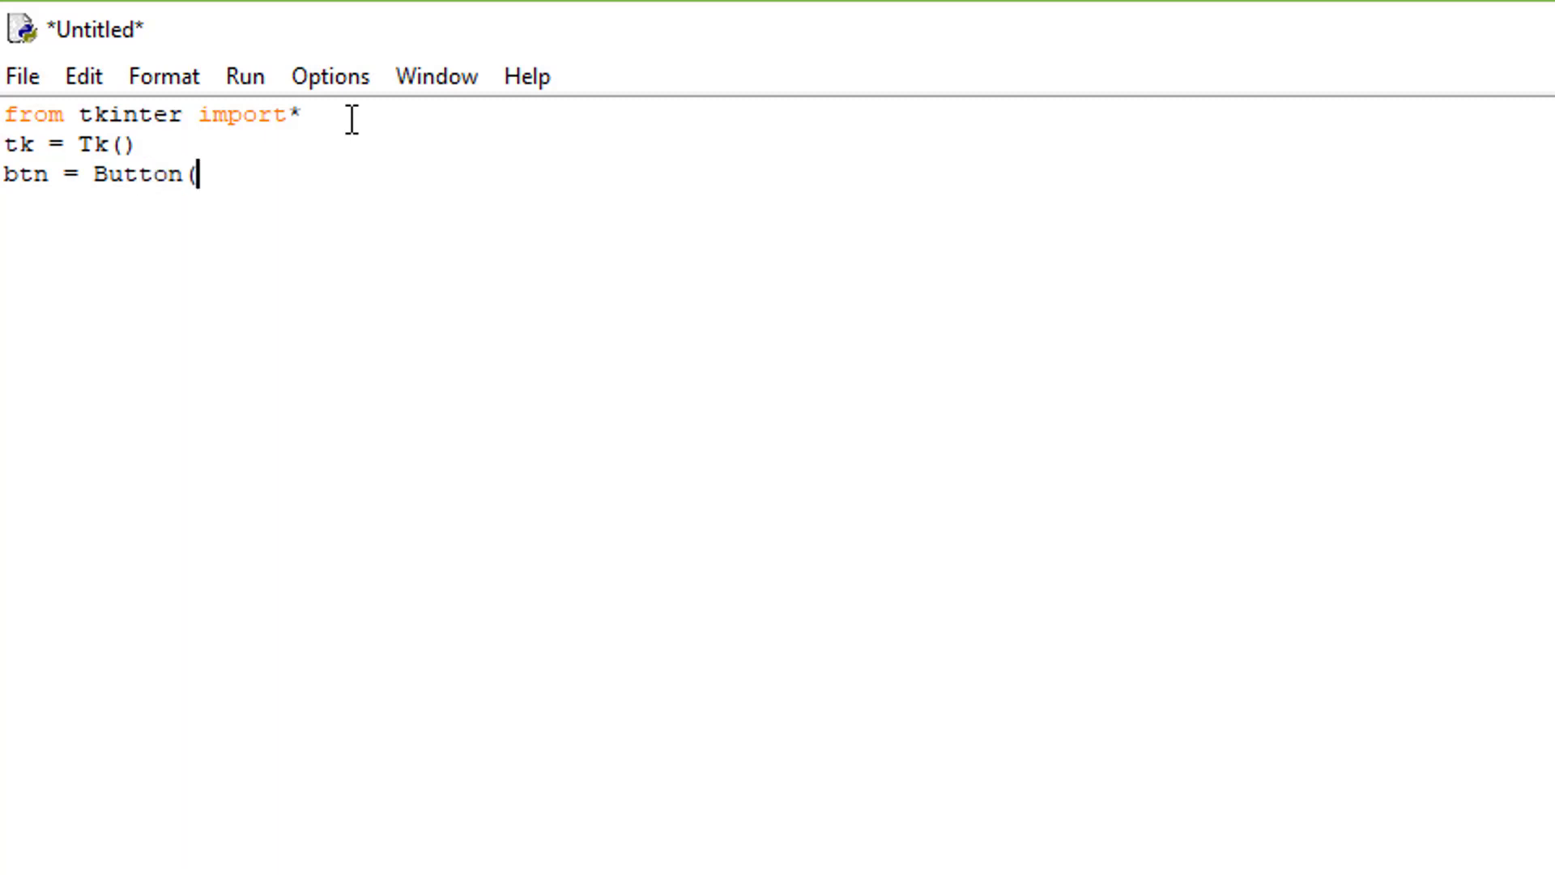
pyautogui.write('tk')
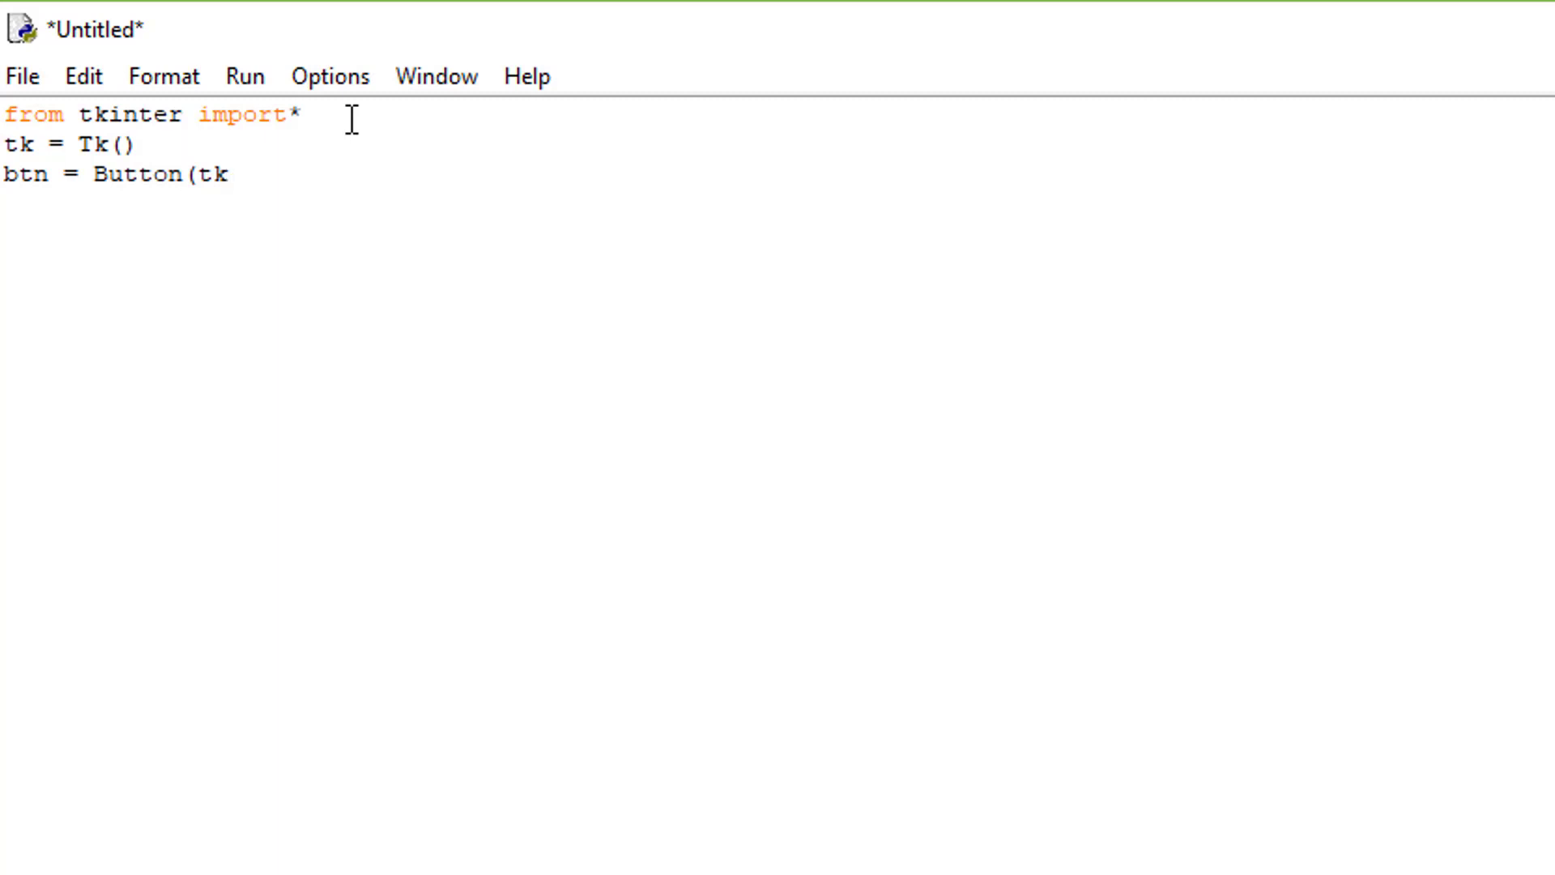
pyautogui.write(',')
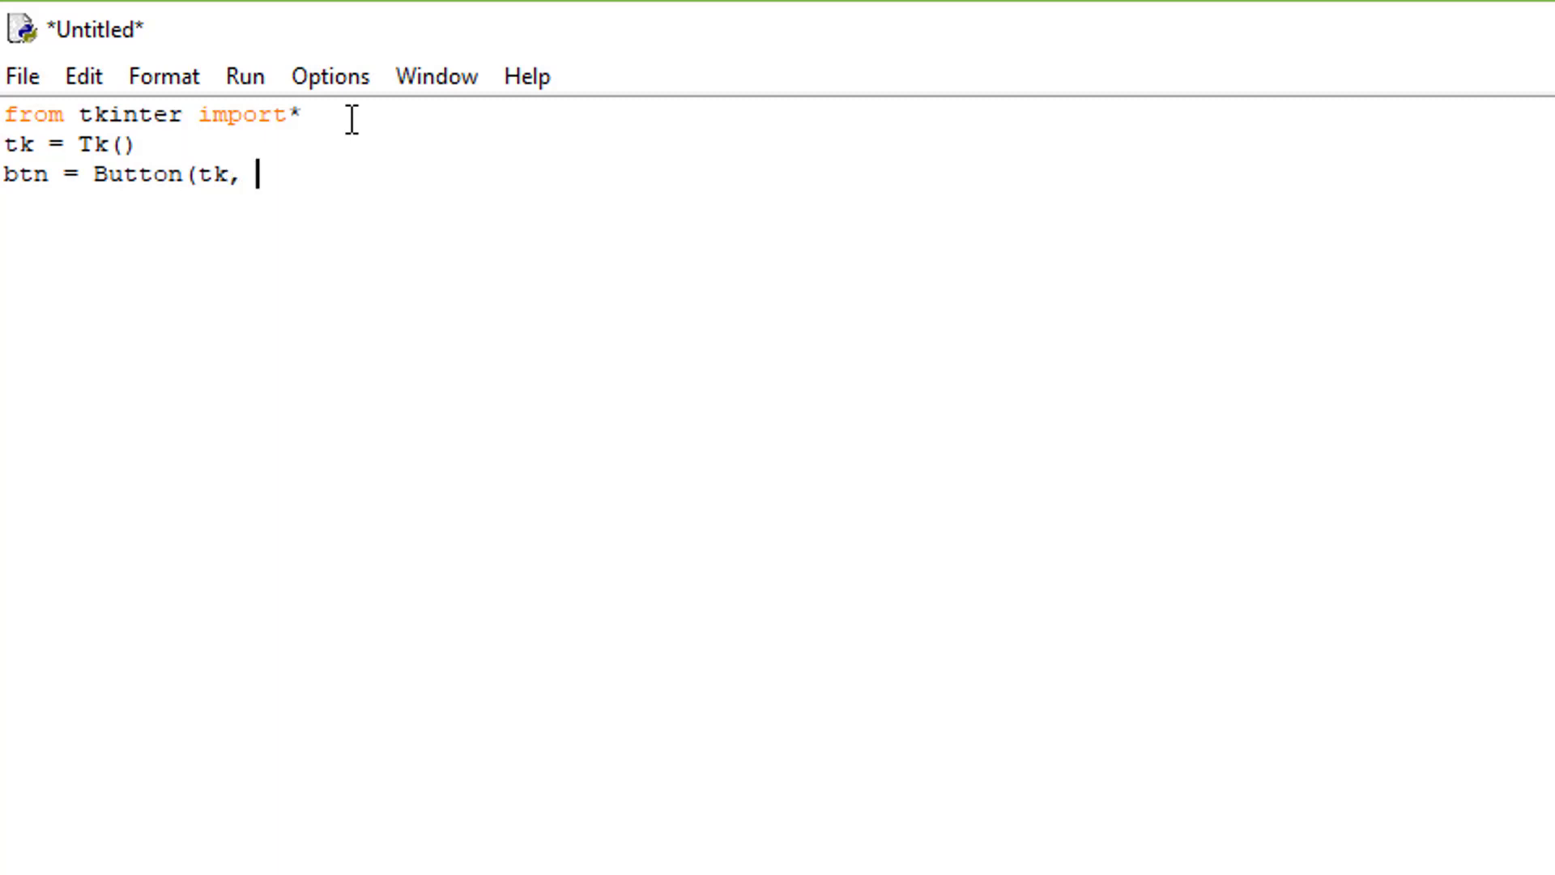
pyautogui.write('text')
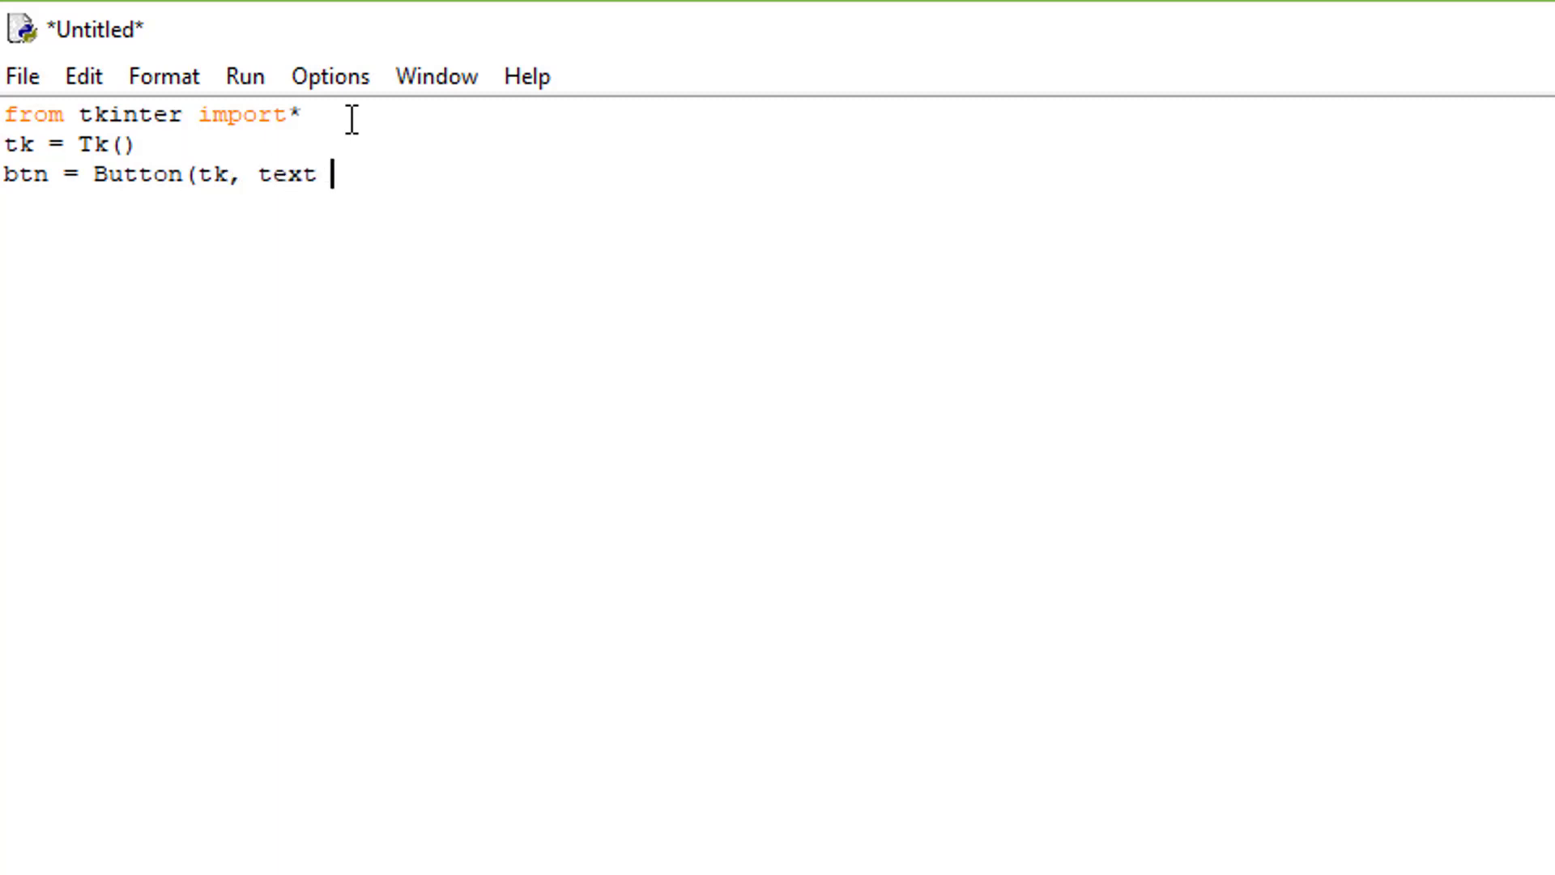
pyautogui.write('=')
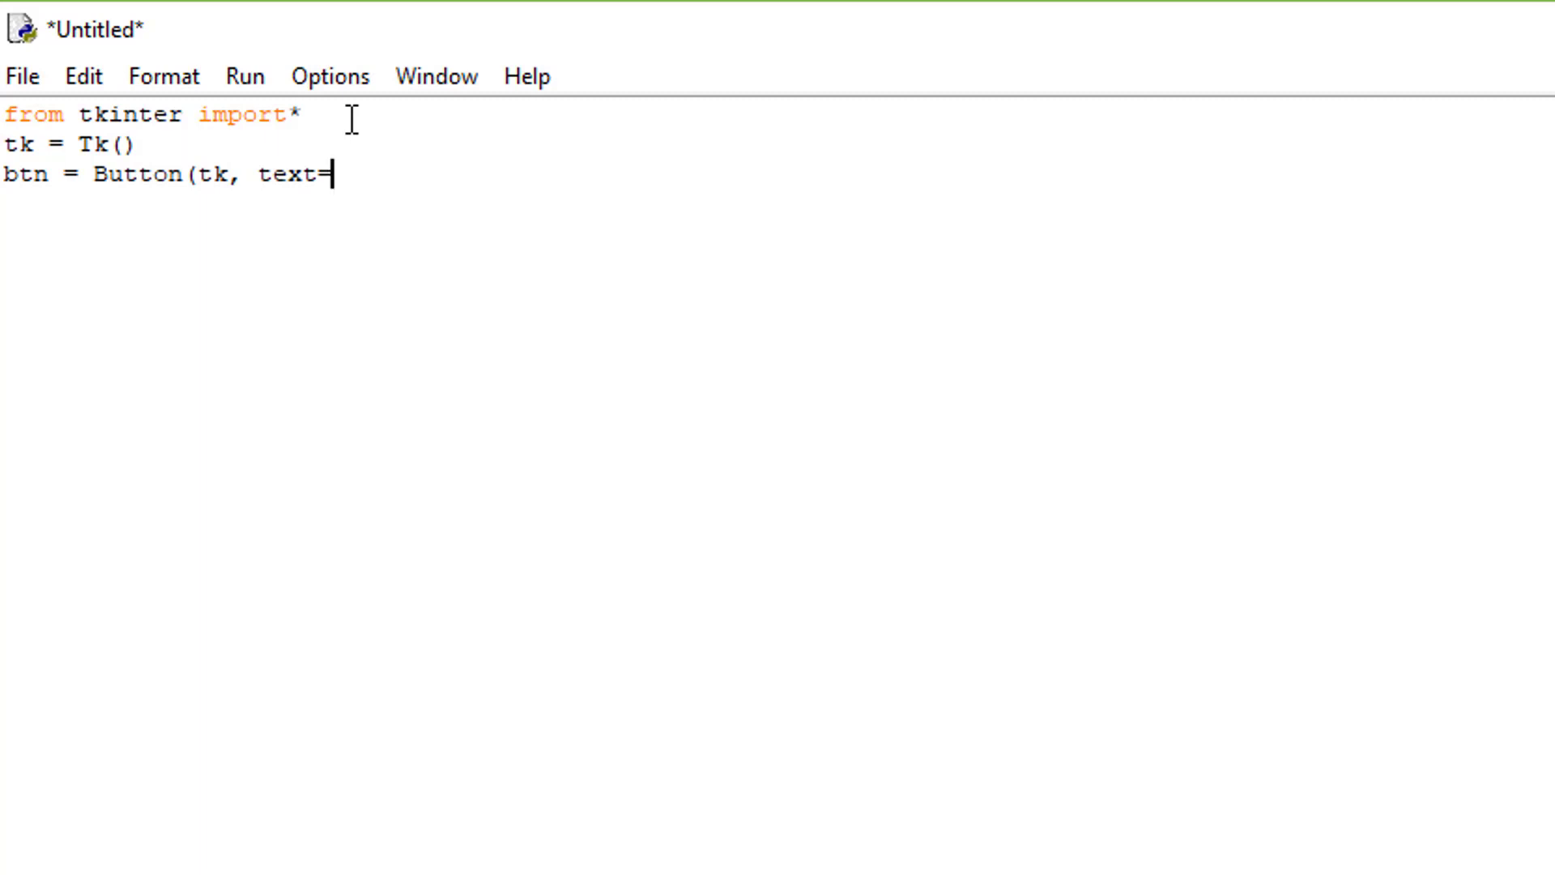
pyautogui.write('"i am a')
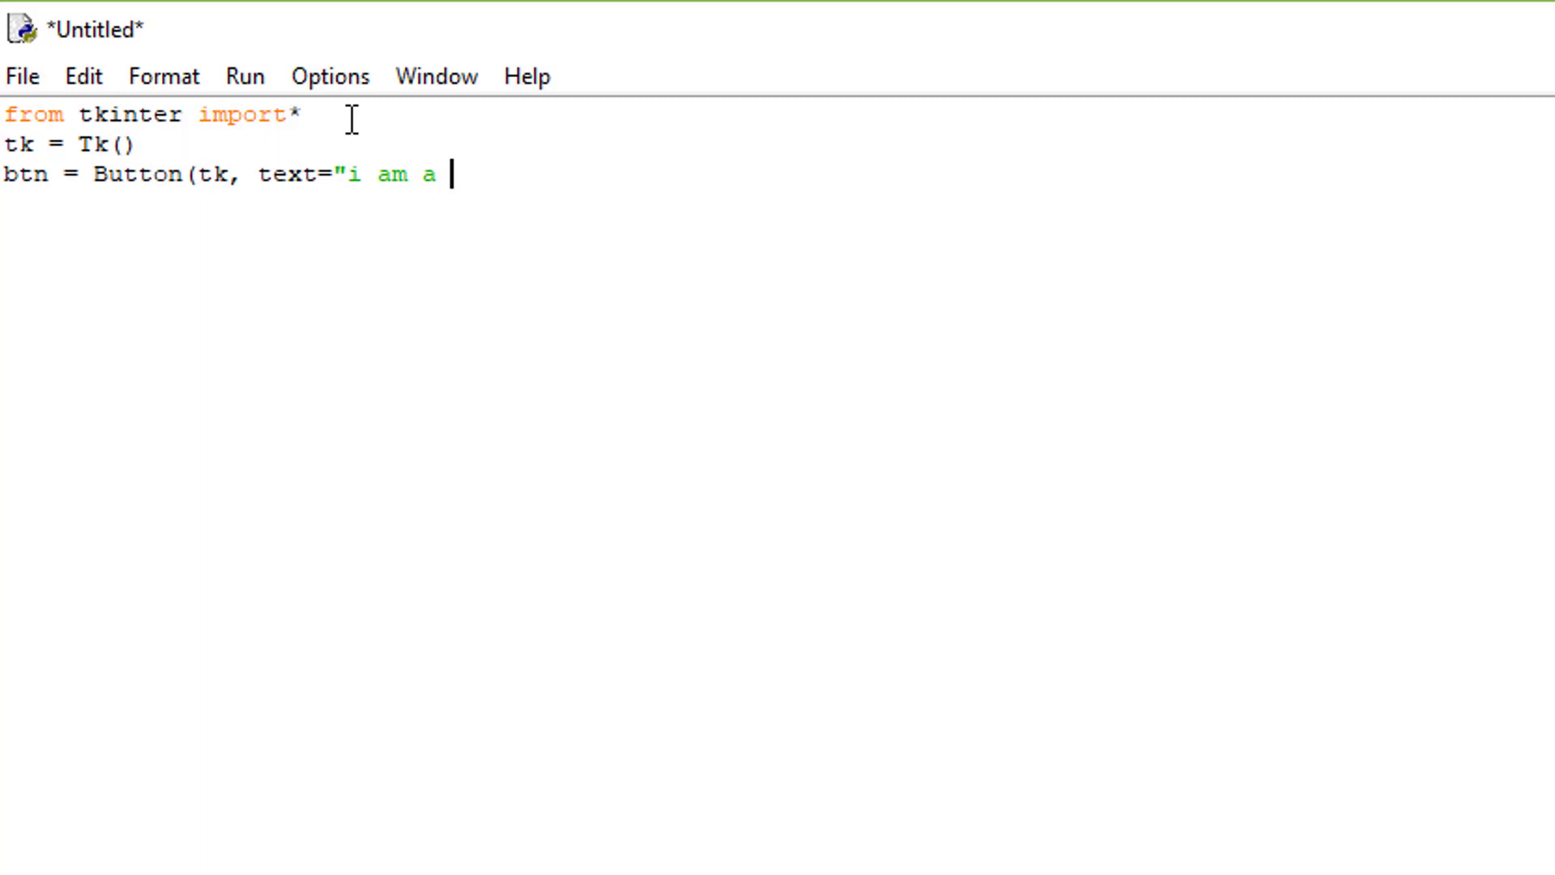
pyautogui.write('Butto')
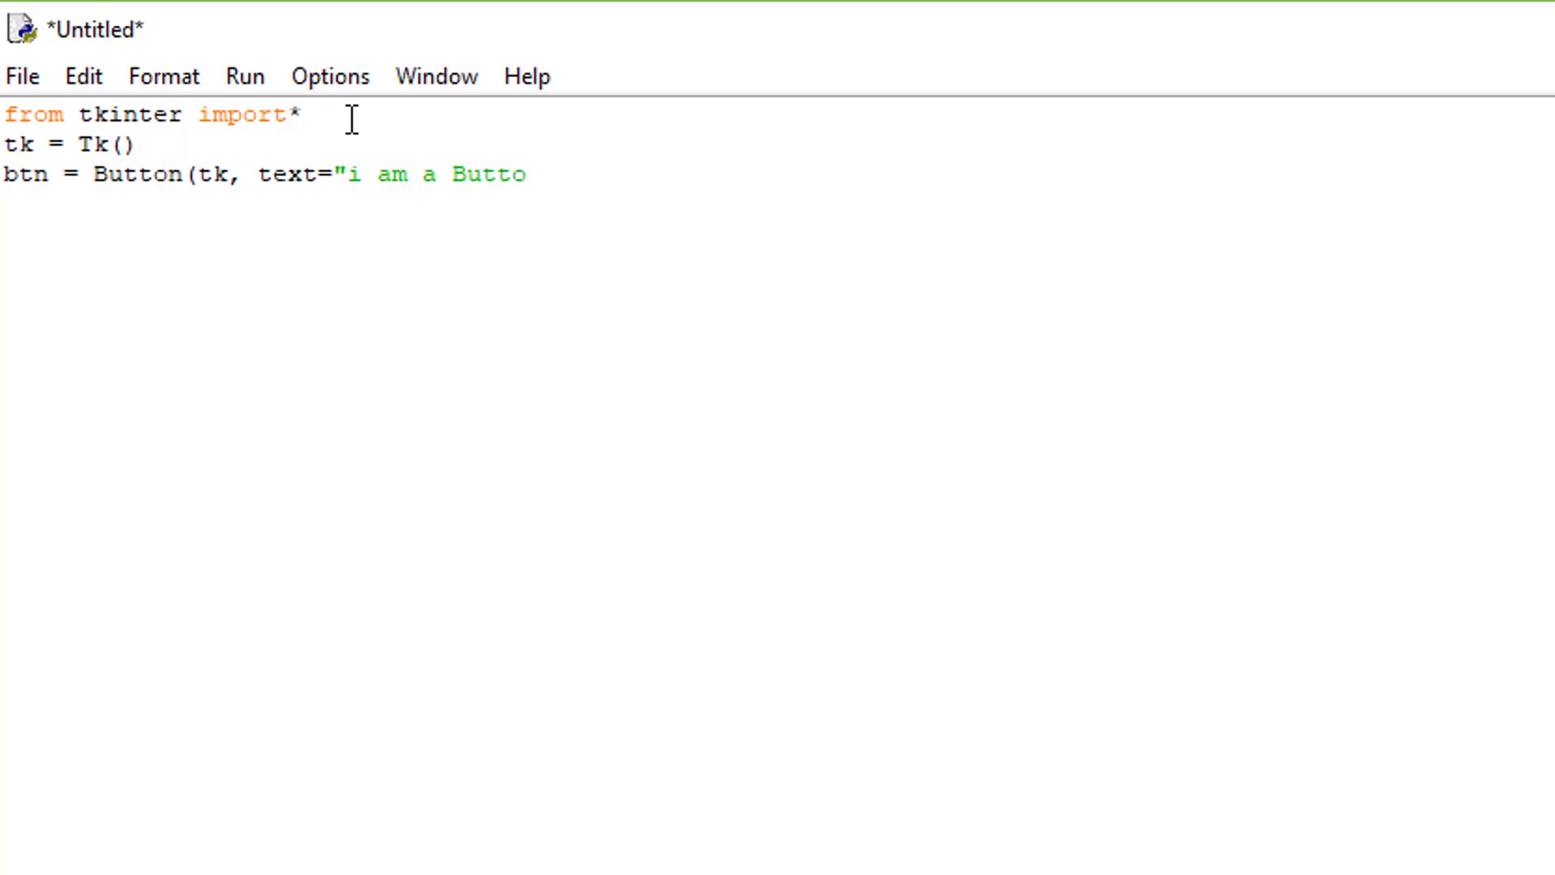
pyautogui.write('n')
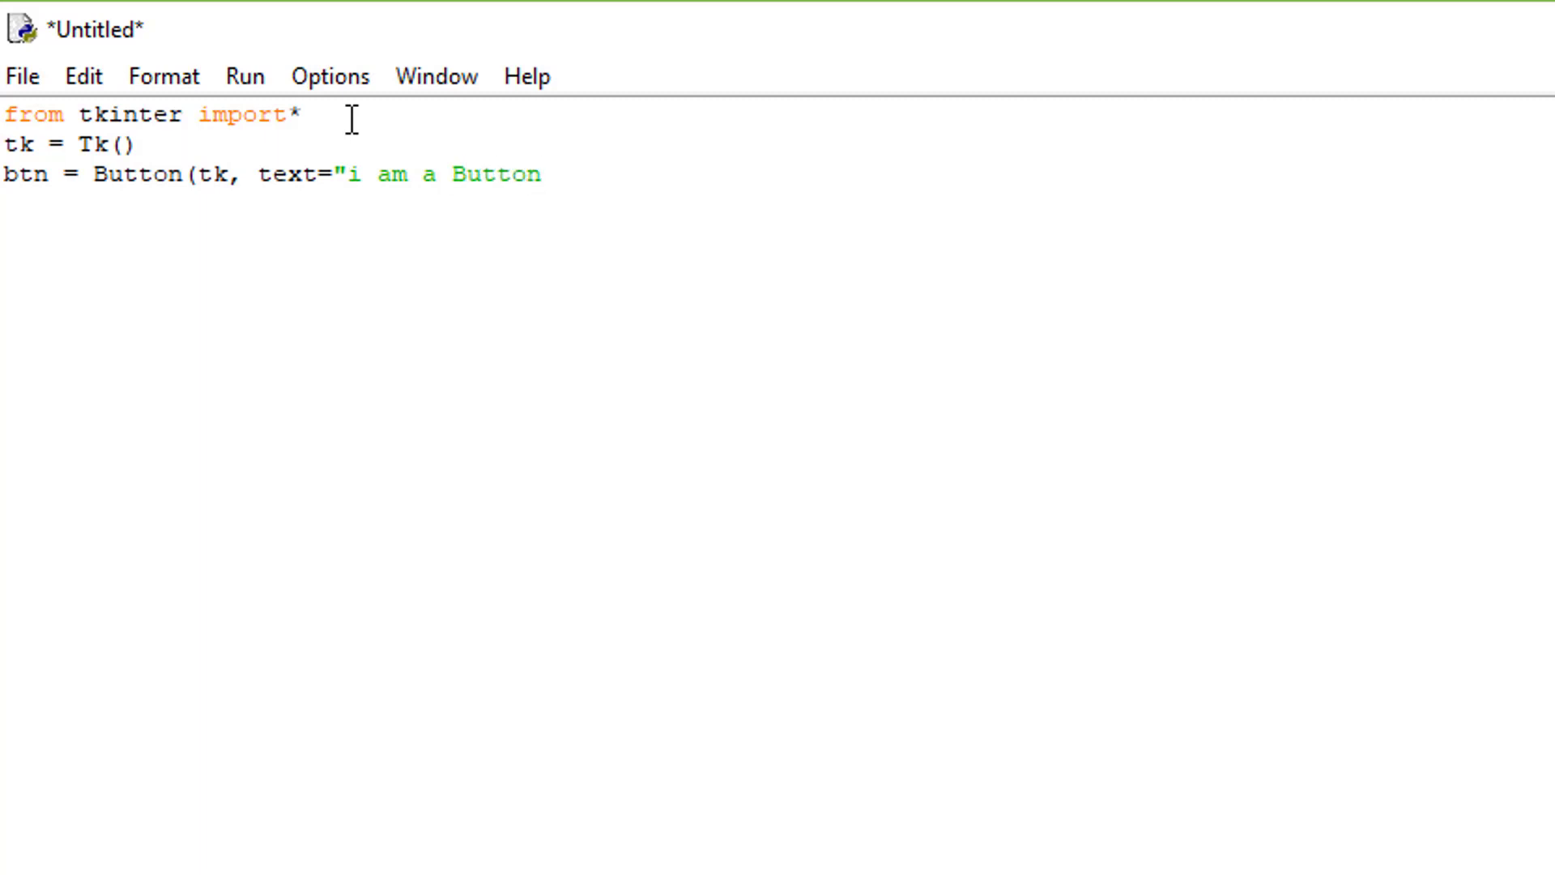
pyautogui.write('"')
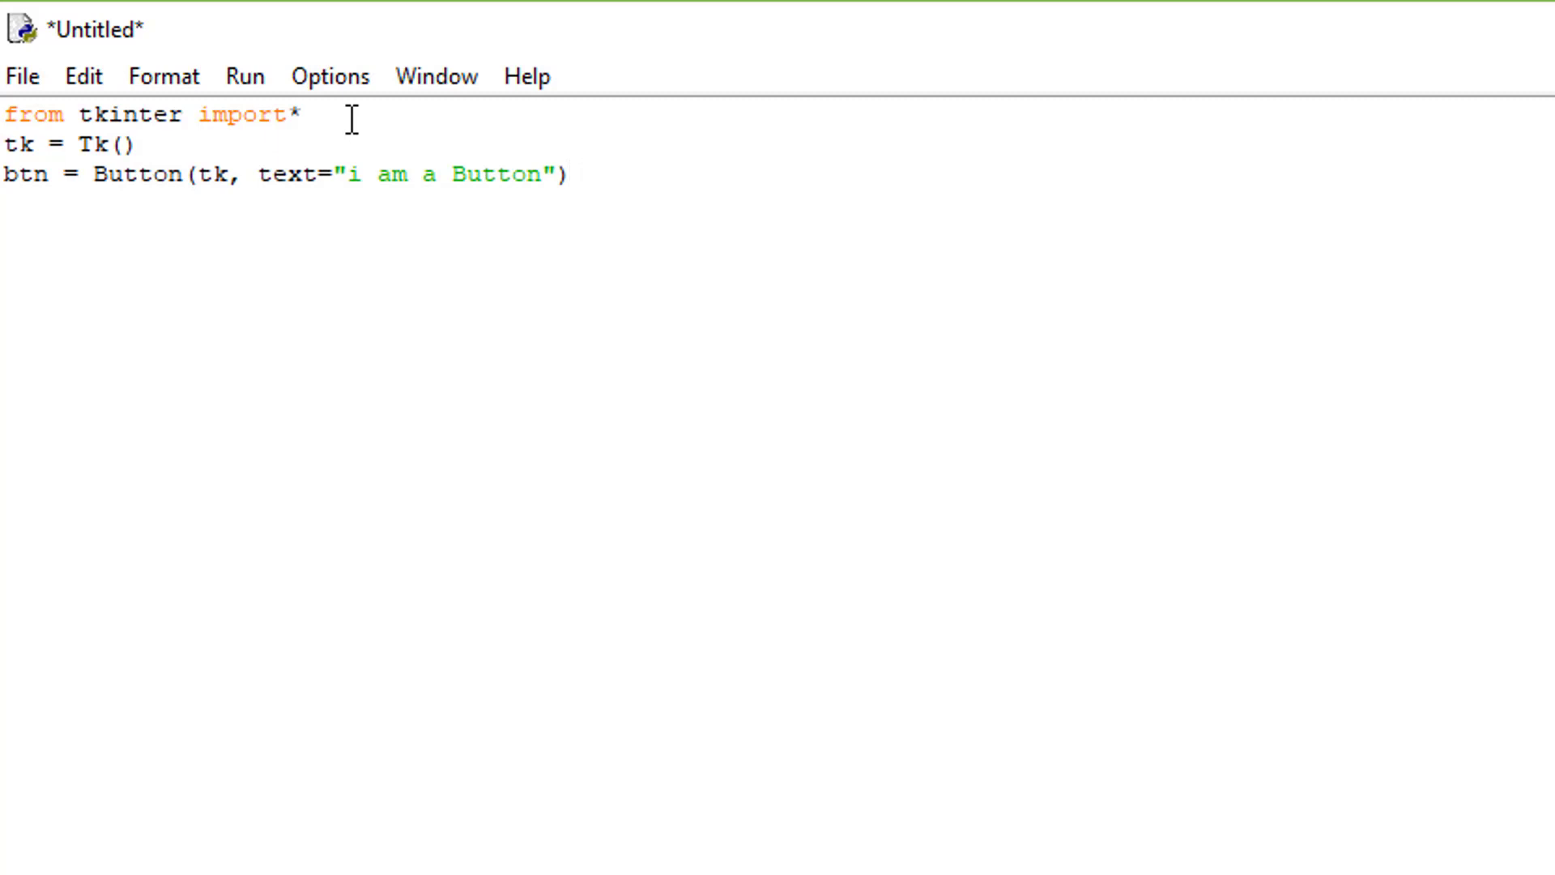
# Step: Add 'btn.pack()' to place the button in the window
pyautogui.write('btn')
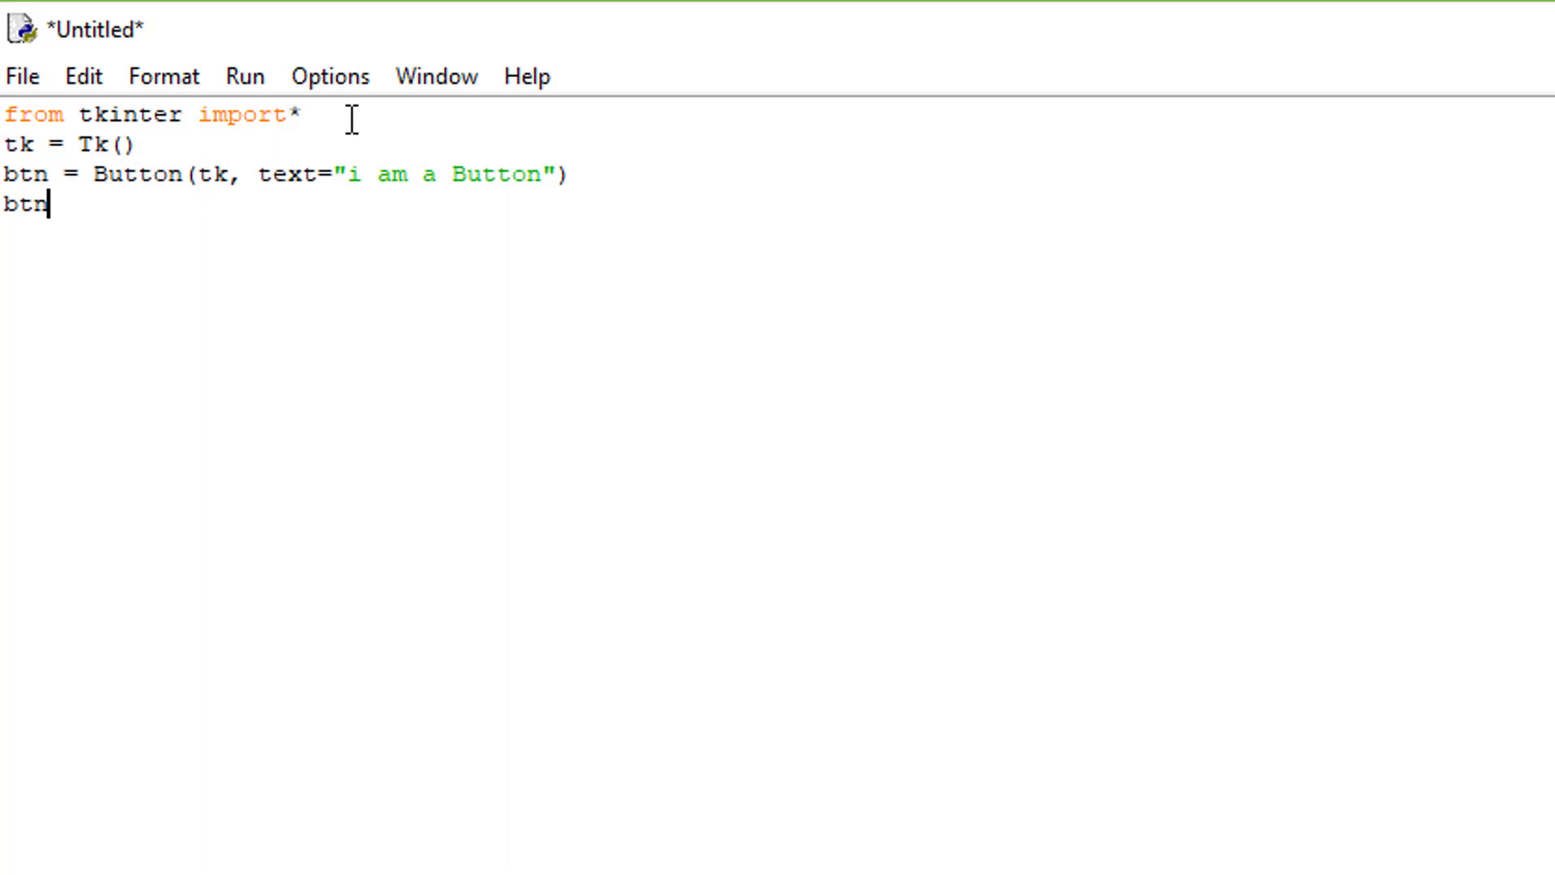
pyautogui.write('.pack')
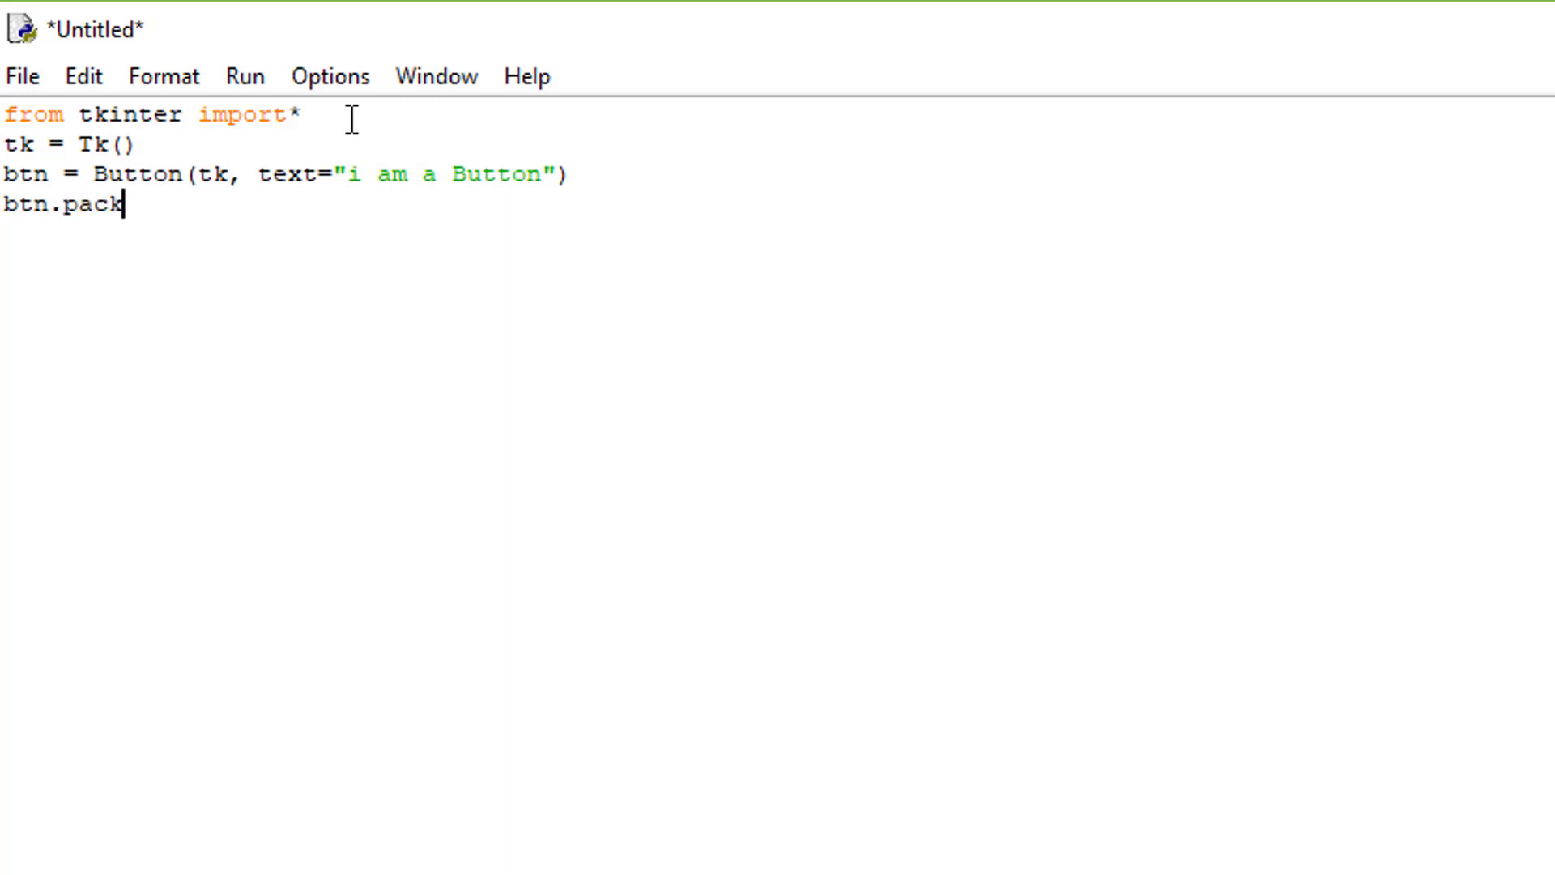
pyautogui.write('()')
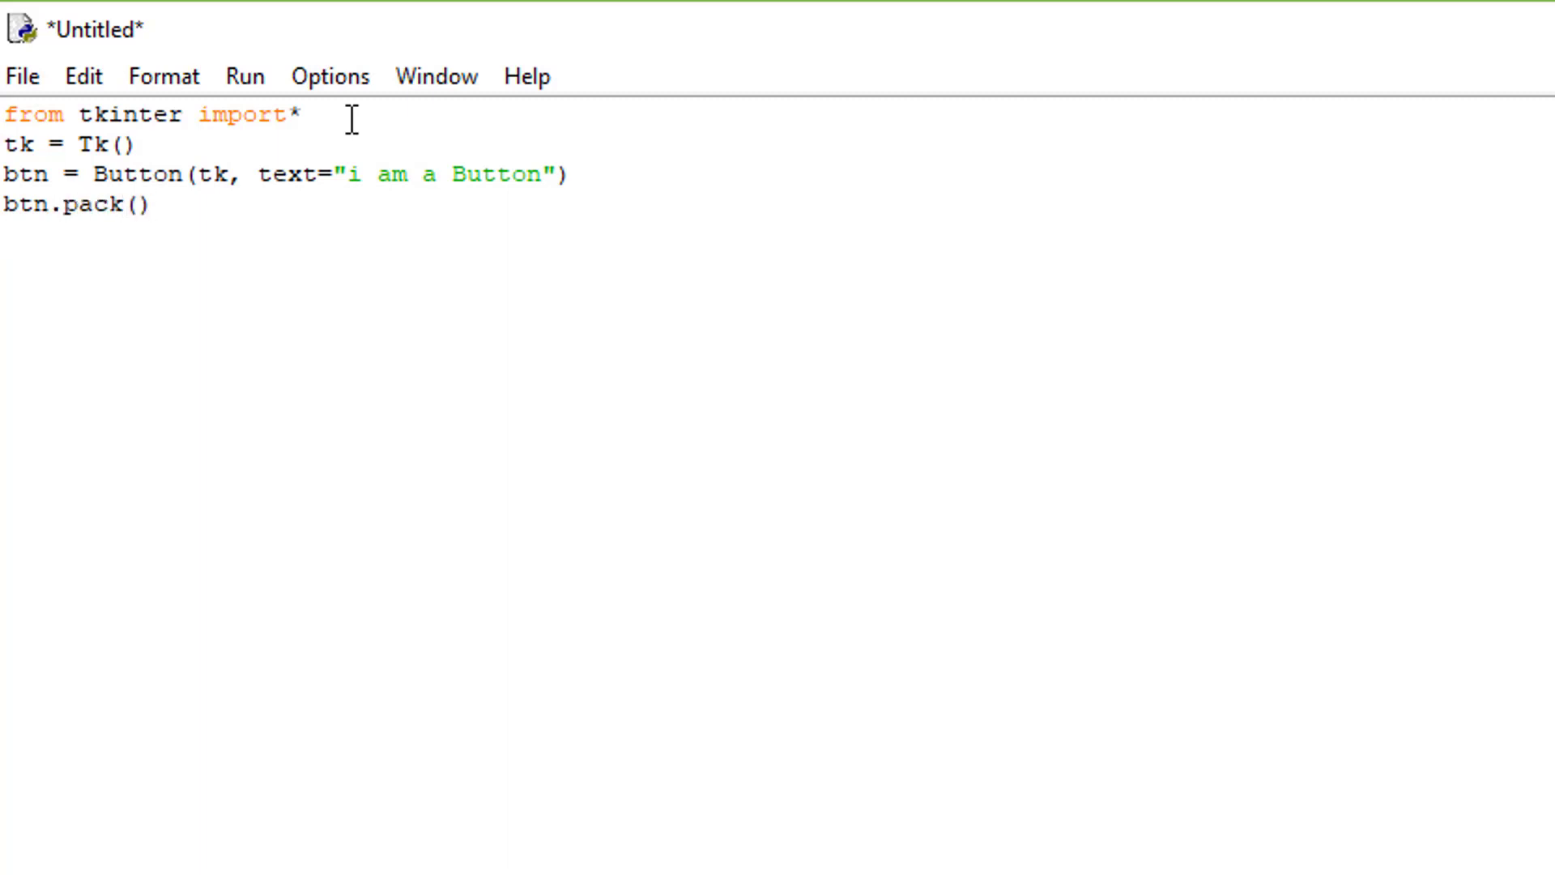
pyautogui.click(243, 76)
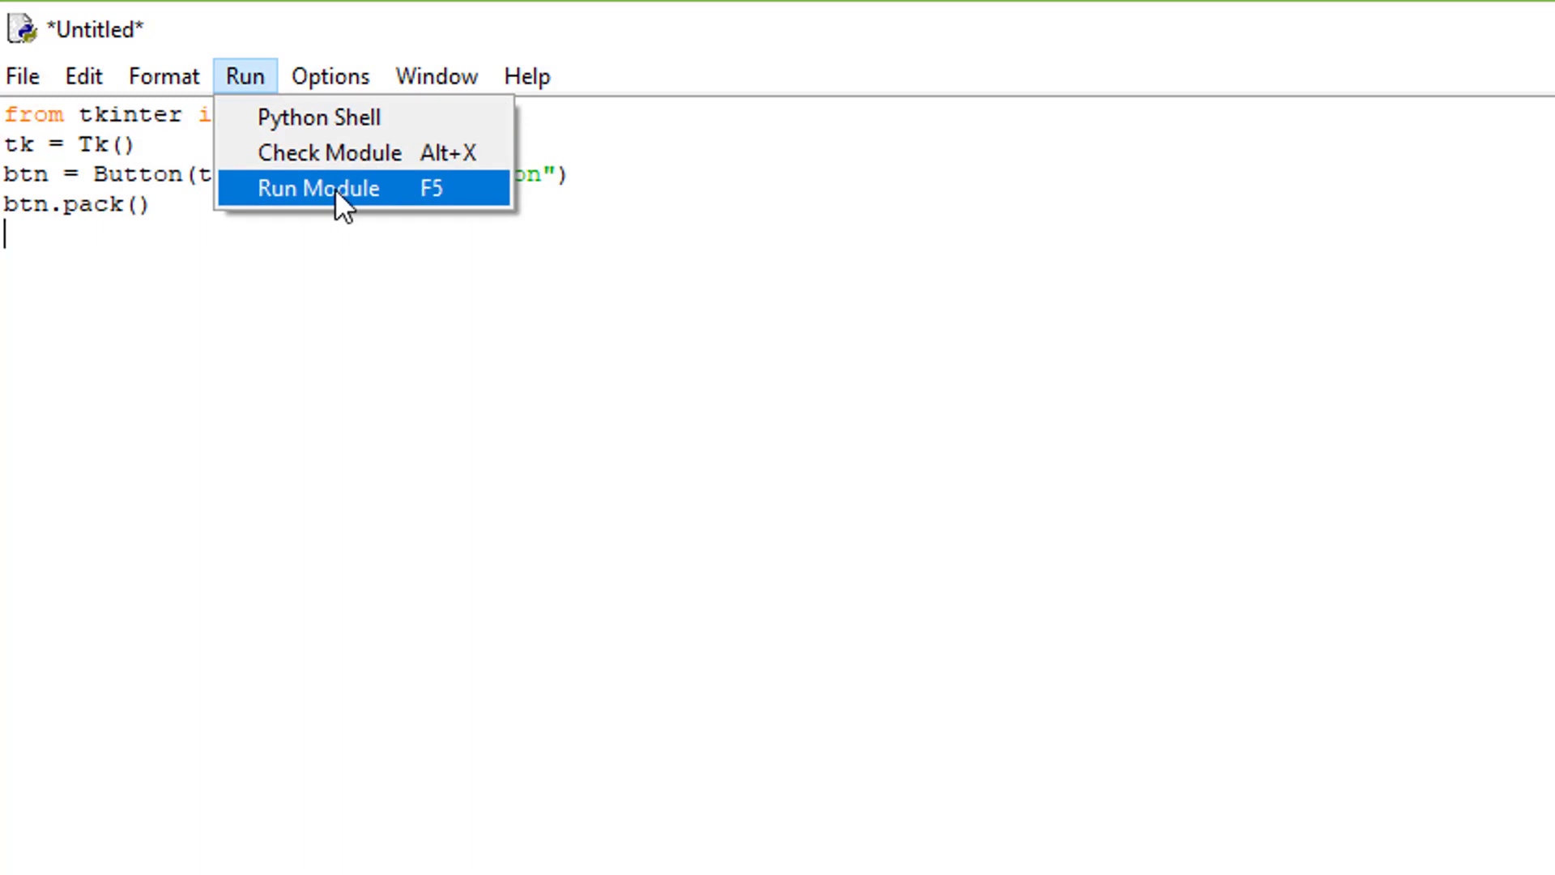
# Step: Choose Run Module to launch the Tk window with the 'i am a Button' button
pyautogui.click(319, 188)
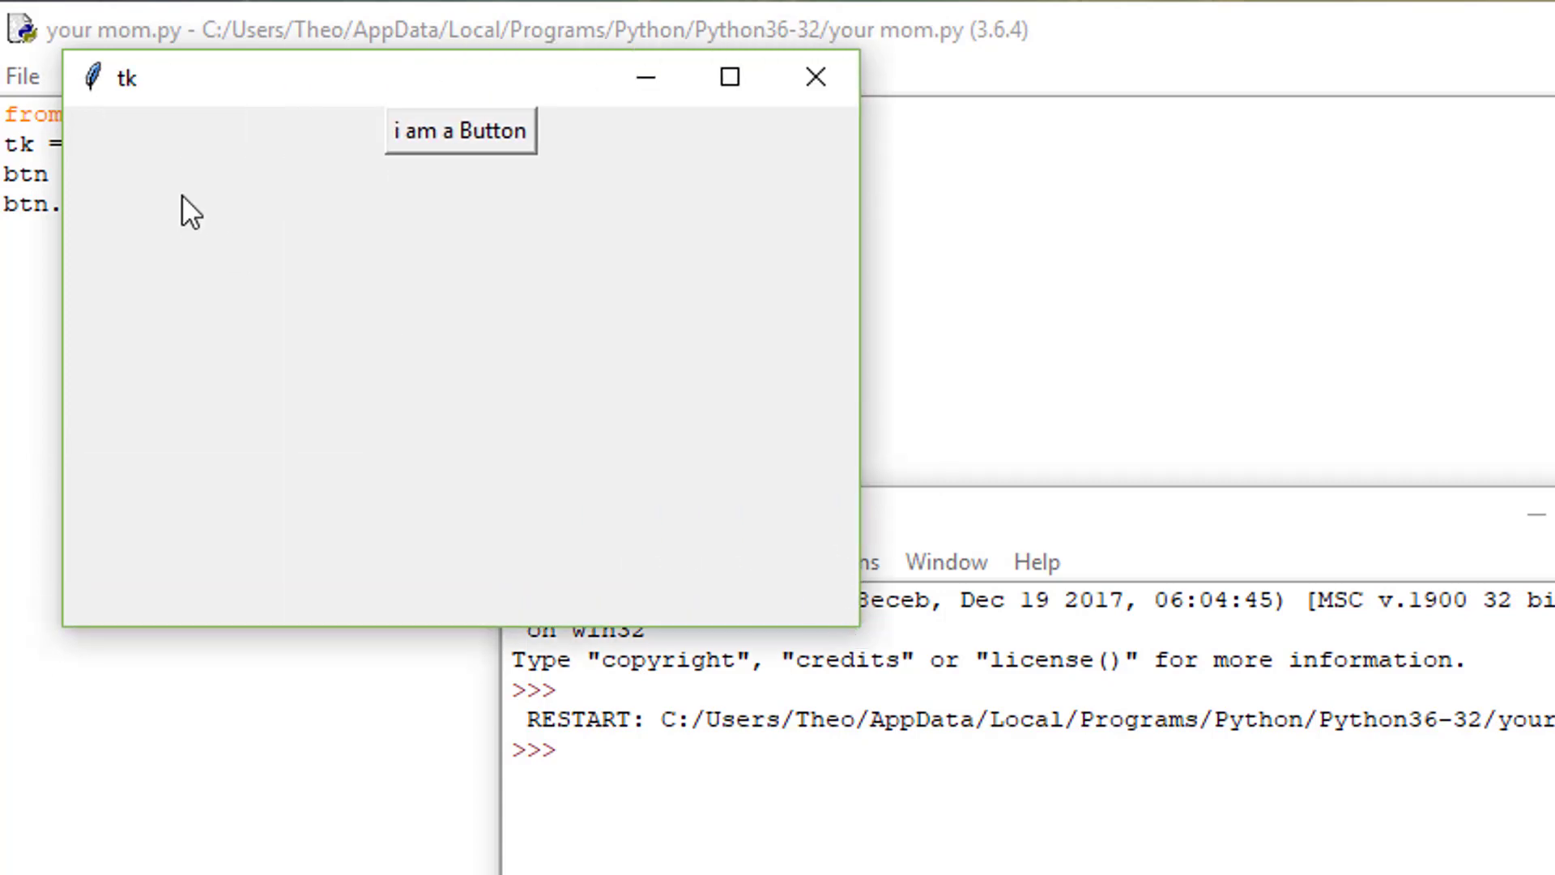
pyautogui.moveTo(307, 95)
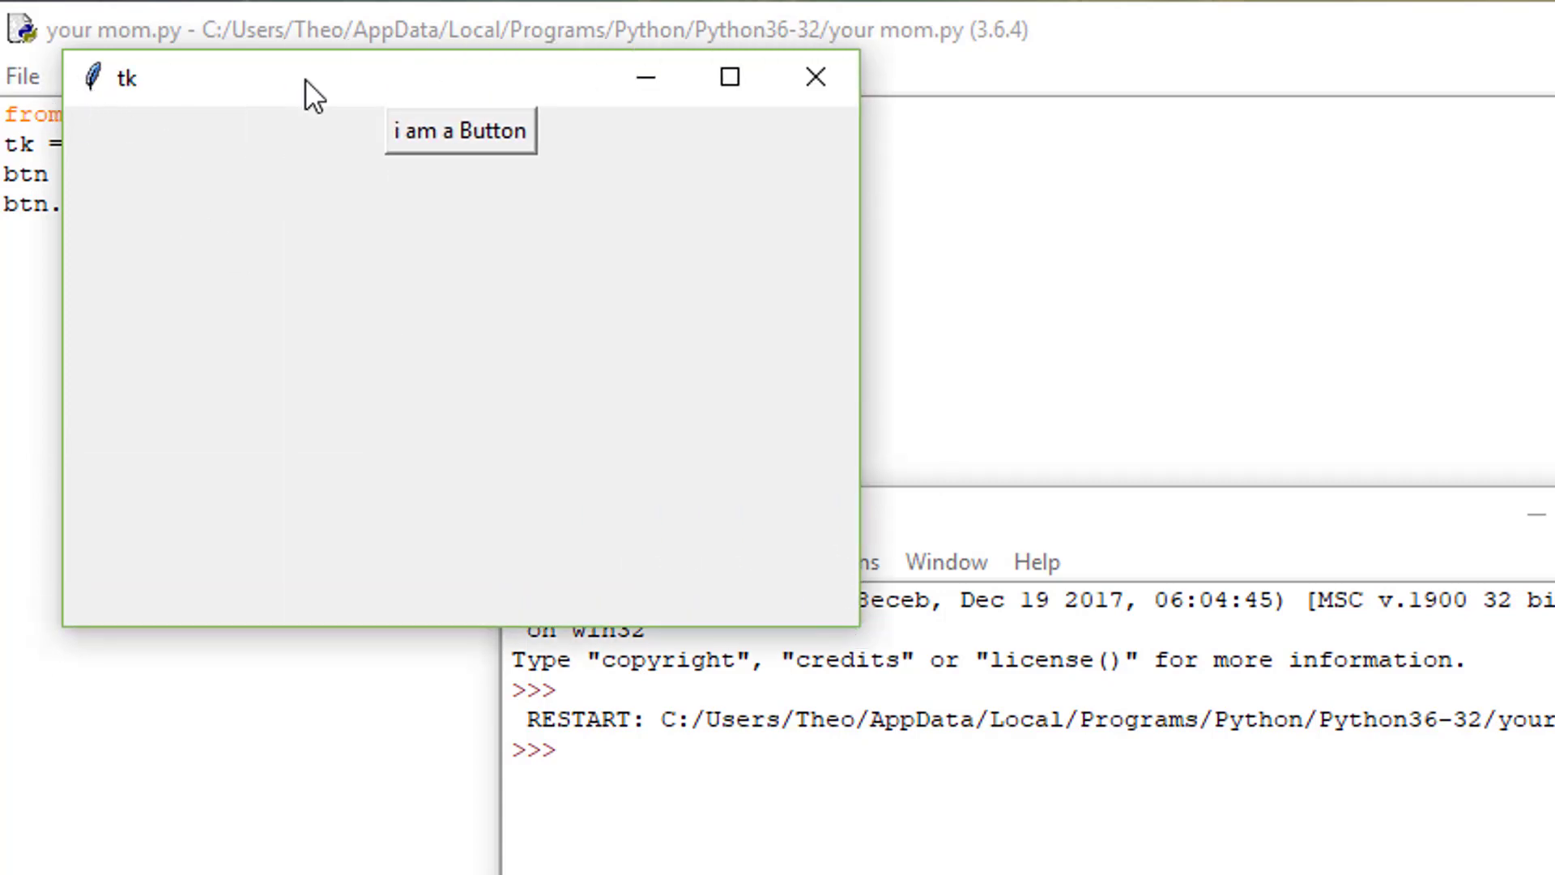
pyautogui.moveTo(829, 148)
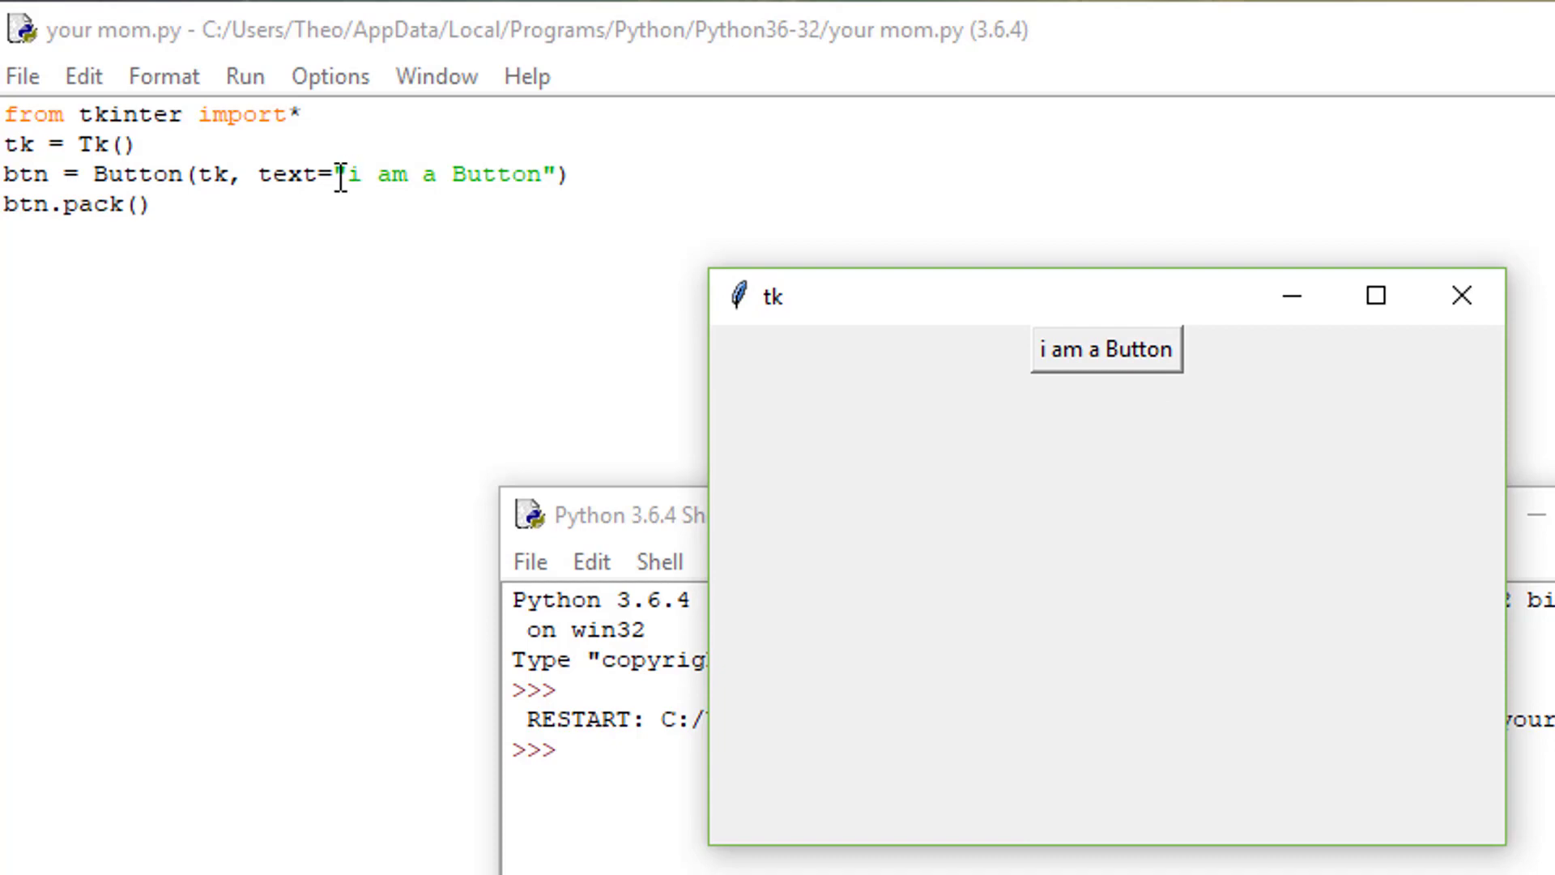
pyautogui.moveTo(1125, 370)
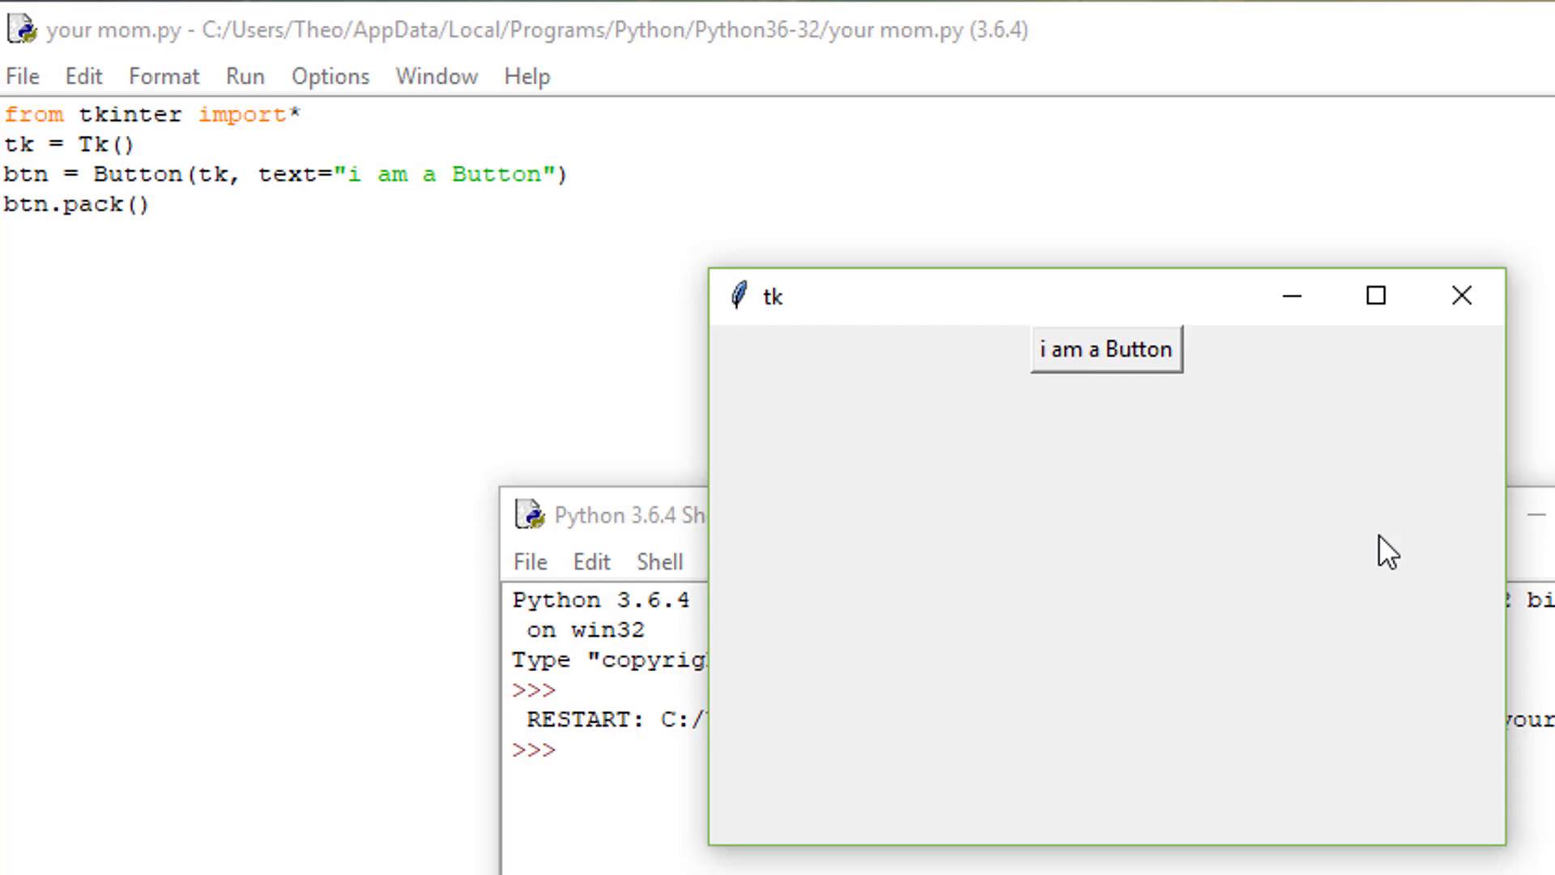
pyautogui.moveTo(1203, 361)
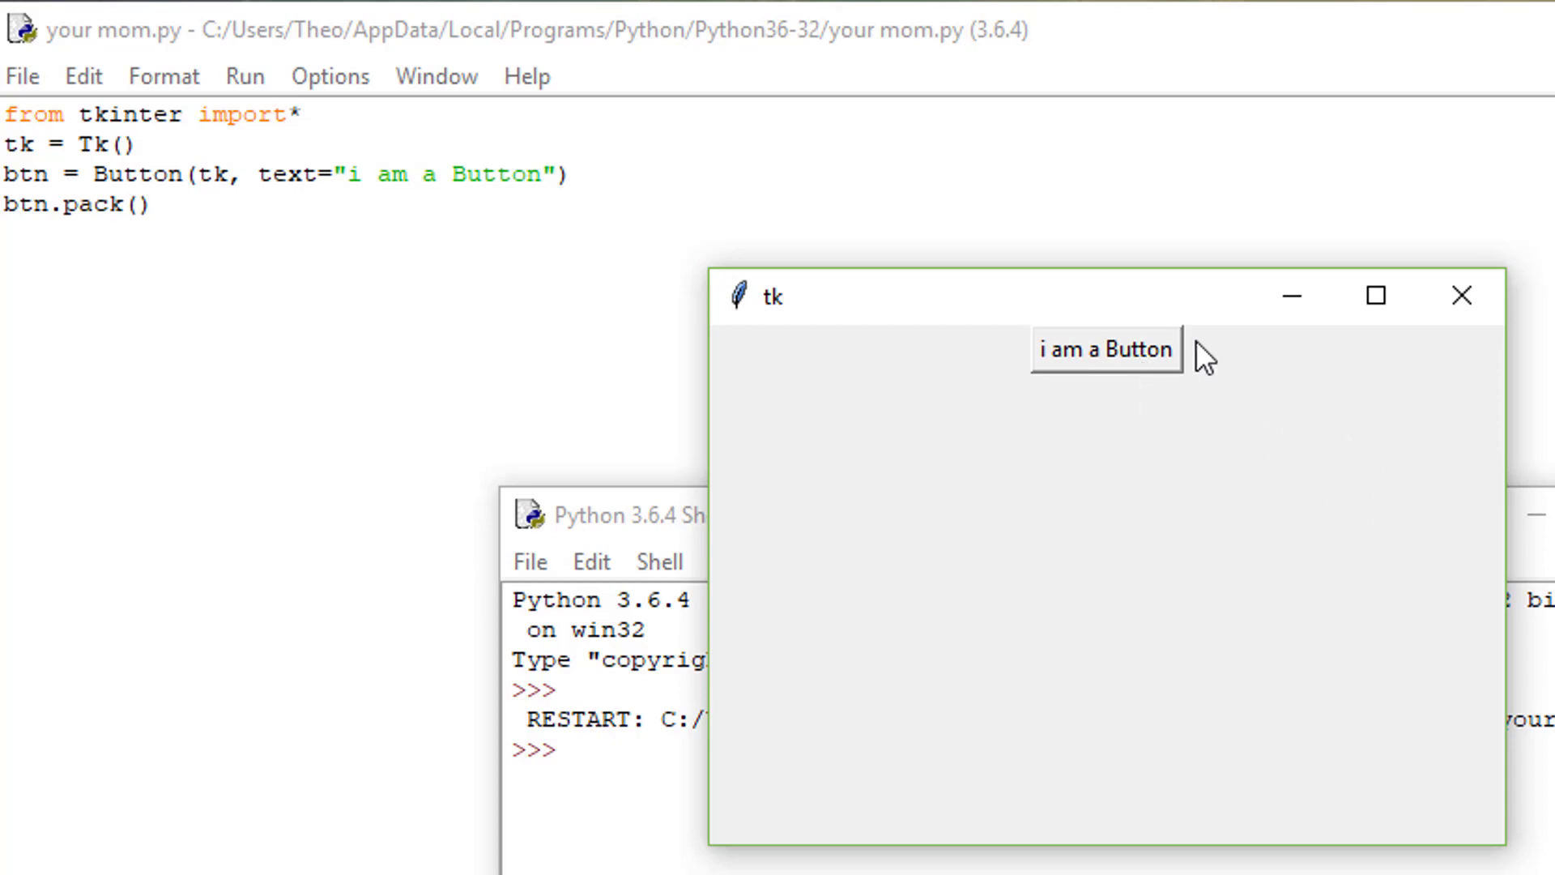
pyautogui.moveTo(1370, 361)
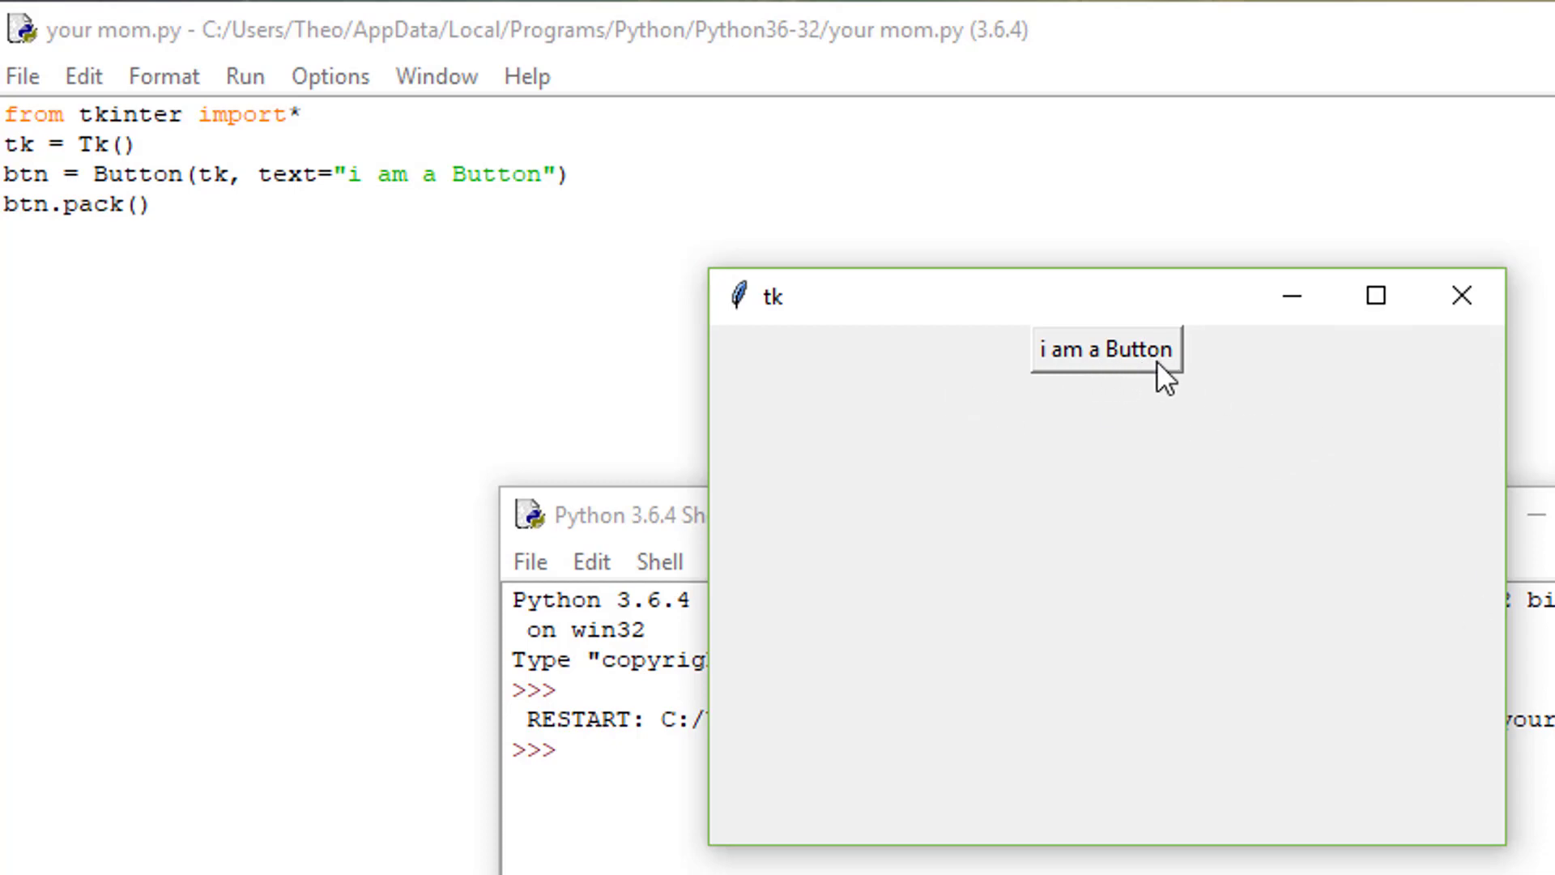
pyautogui.moveTo(1092, 393)
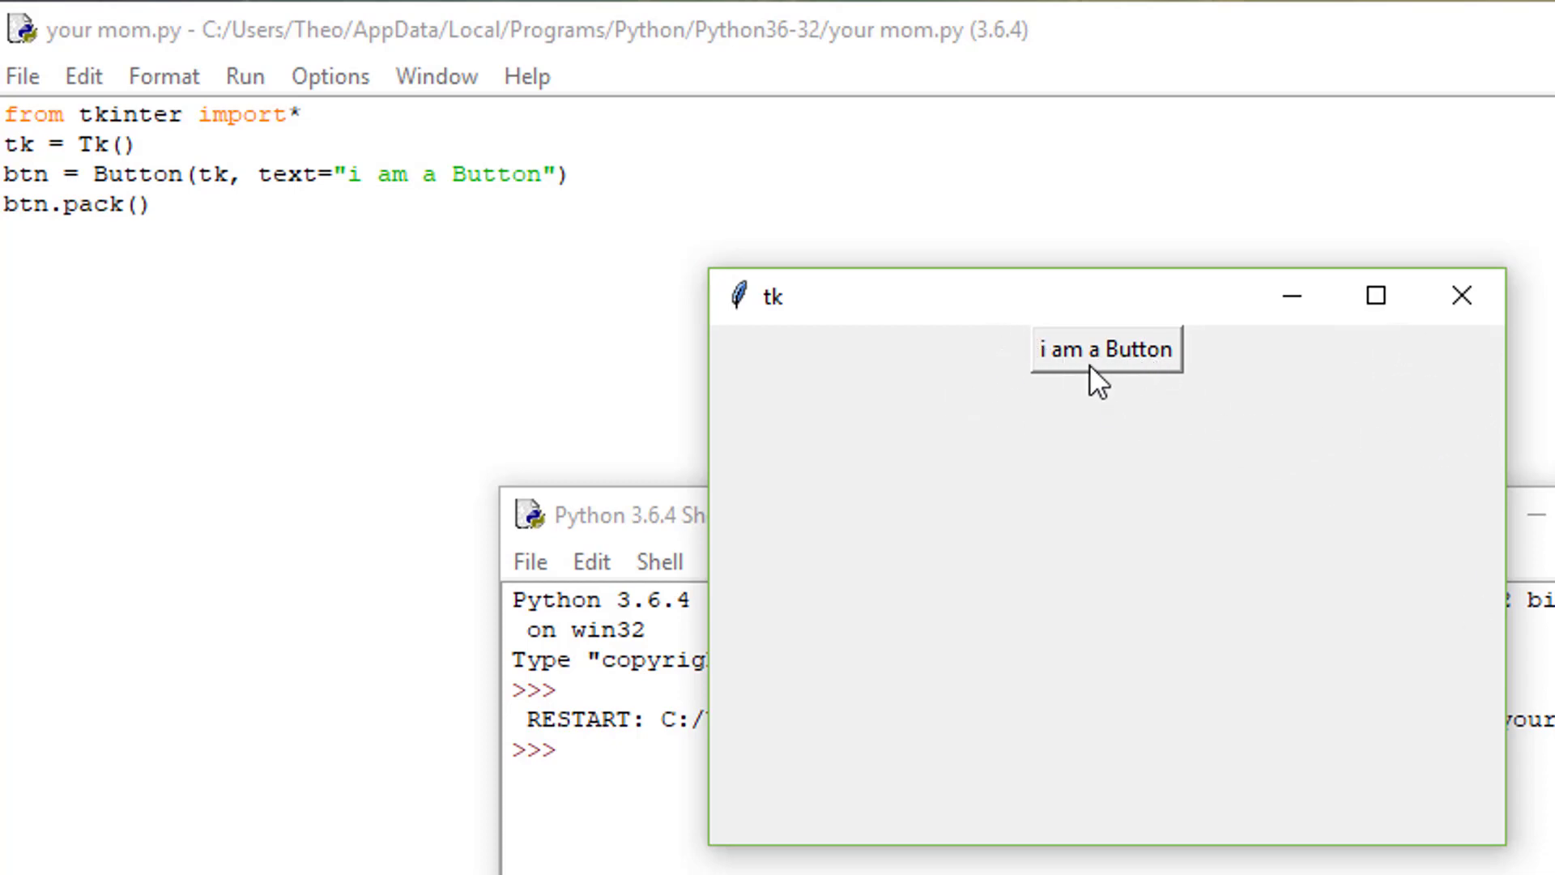